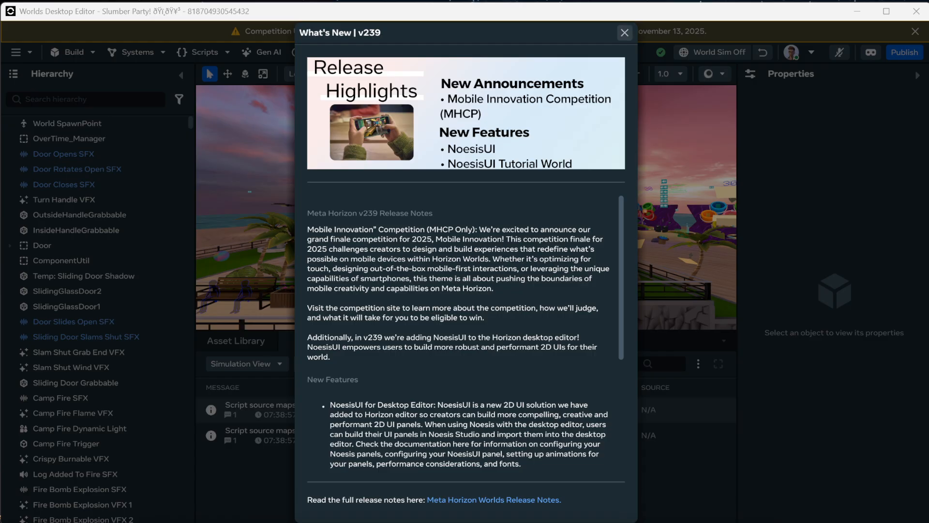
# Step: Dismiss the What's New v239 release notes to reveal the Slumber Party scene
pyautogui.click(623, 33)
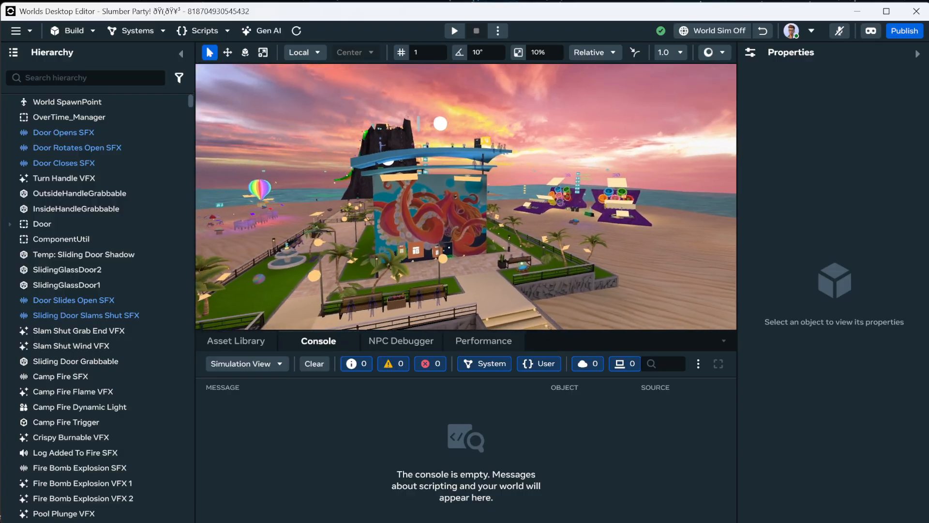
# Step: Run World Sim in Play mode, browse and wear an outfit in the picker, then stop the test
pyautogui.click(713, 30)
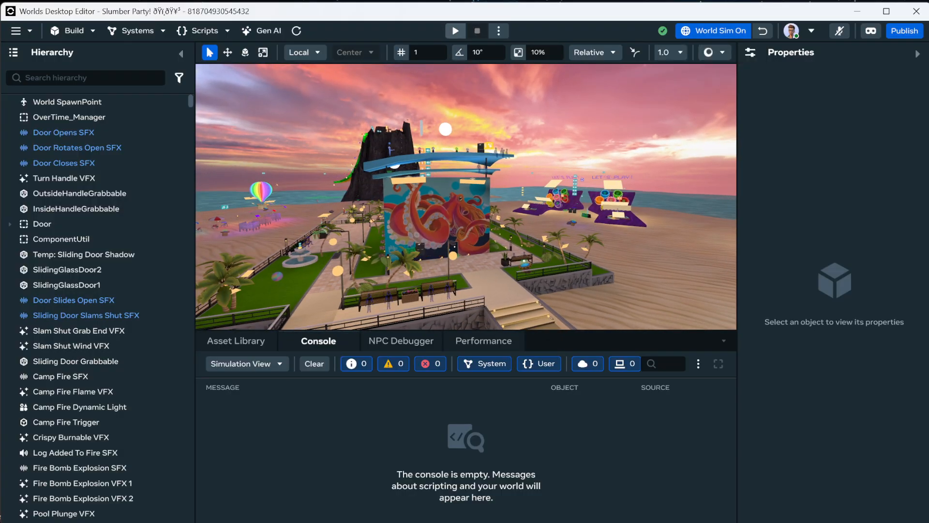
pyautogui.click(455, 30)
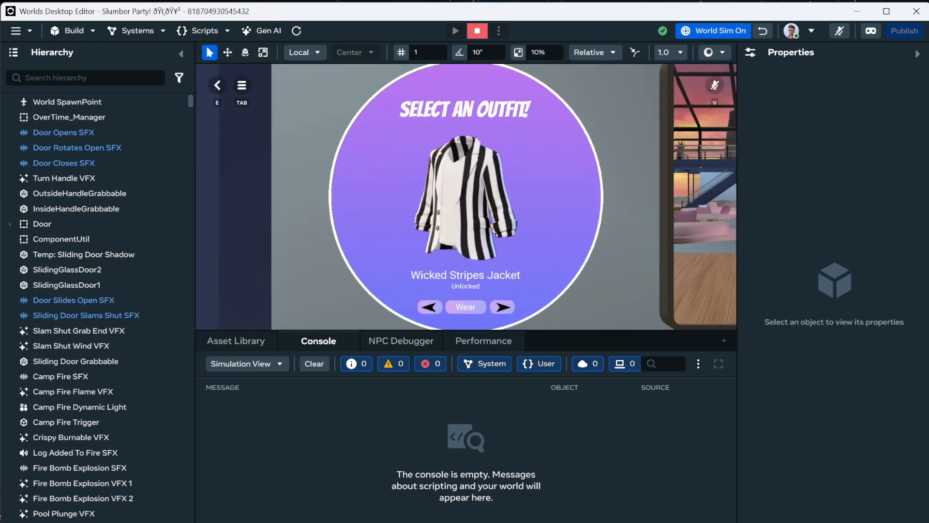
pyautogui.click(501, 307)
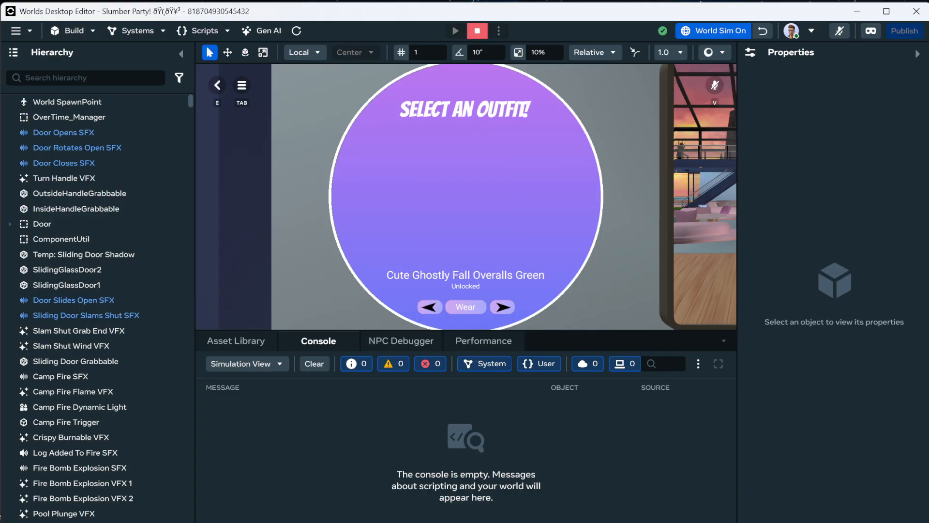
pyautogui.click(466, 307)
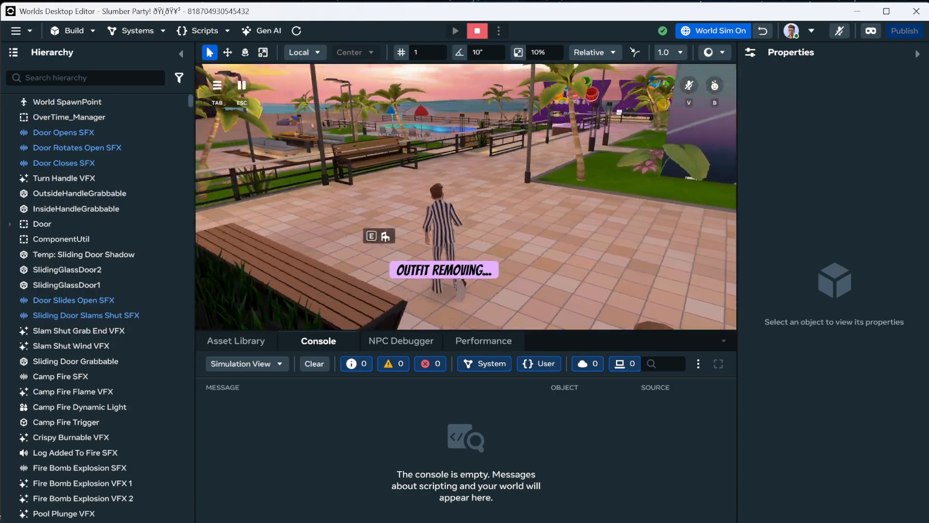
pyautogui.click(455, 30)
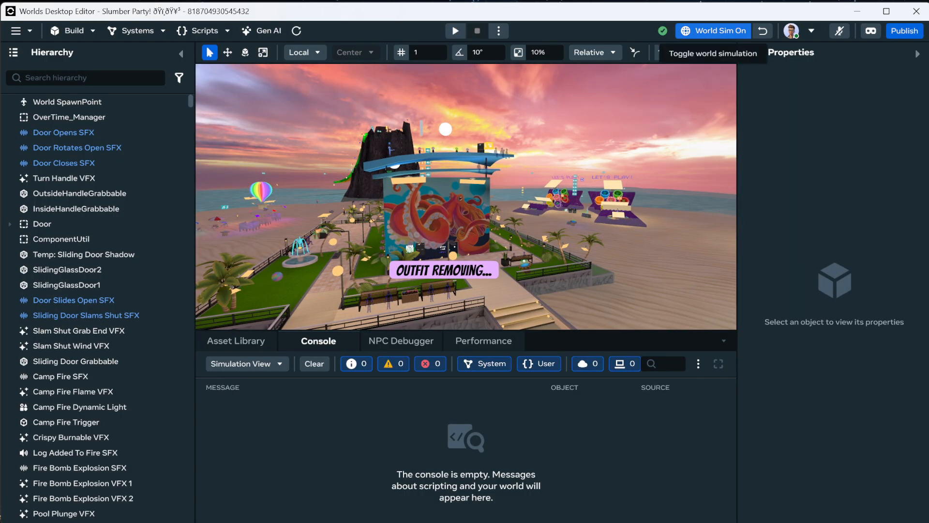
pyautogui.click(713, 30)
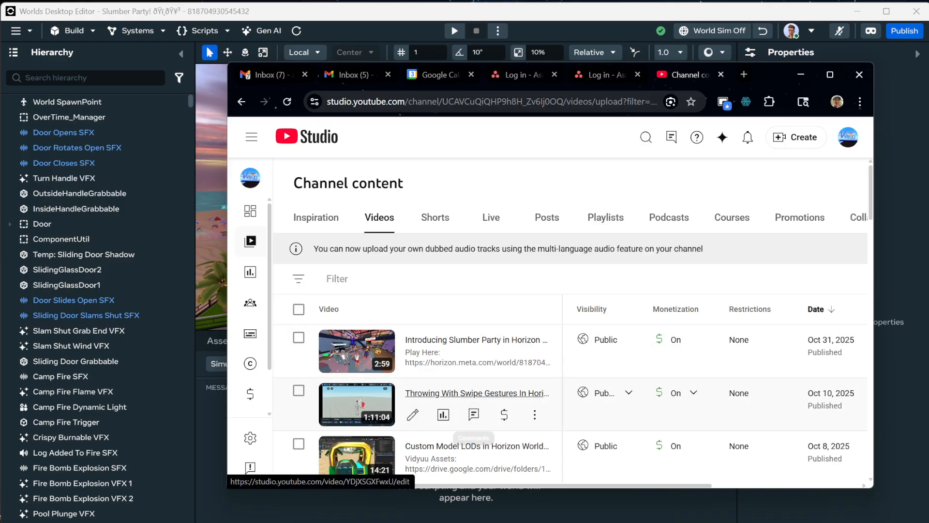
pyautogui.moveTo(413, 415)
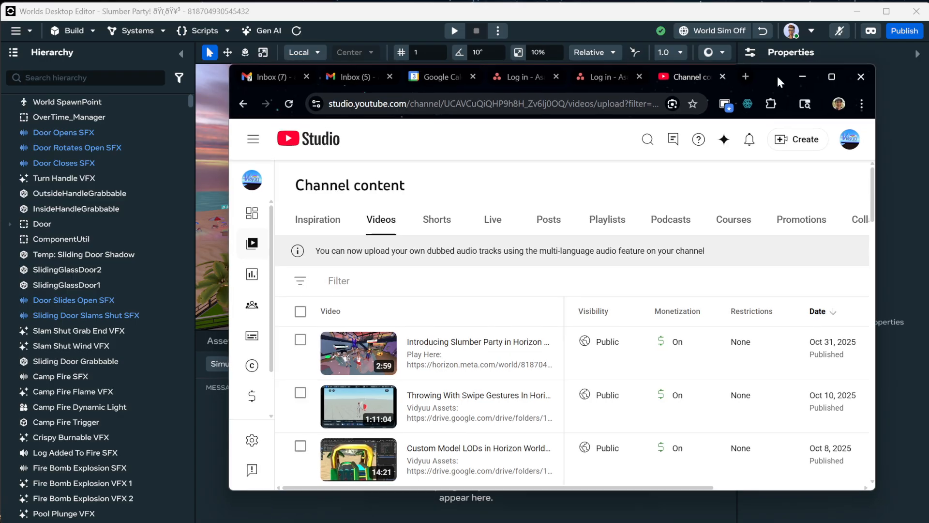
pyautogui.click(862, 77)
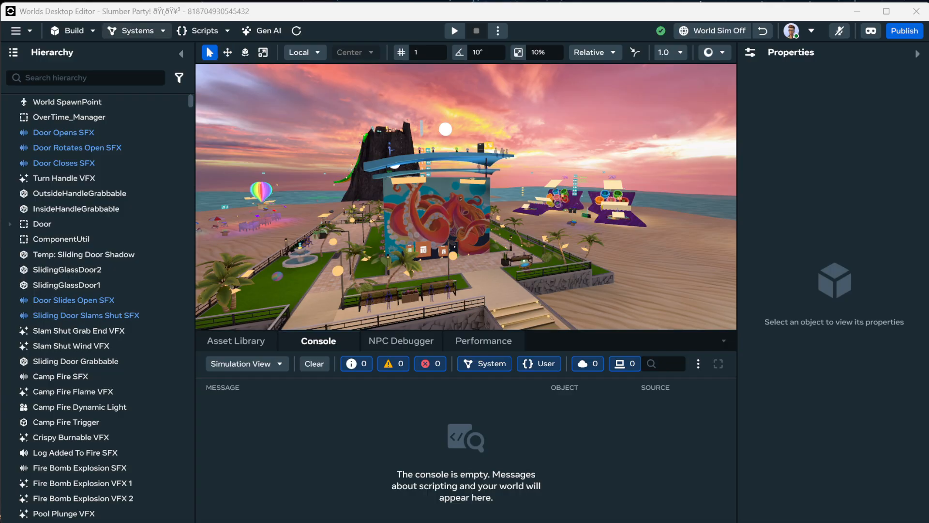
# Step: Locate UtilLocalPerPlayer_Entity in the Scripts list and open it in the external code editor
pyautogui.click(201, 31)
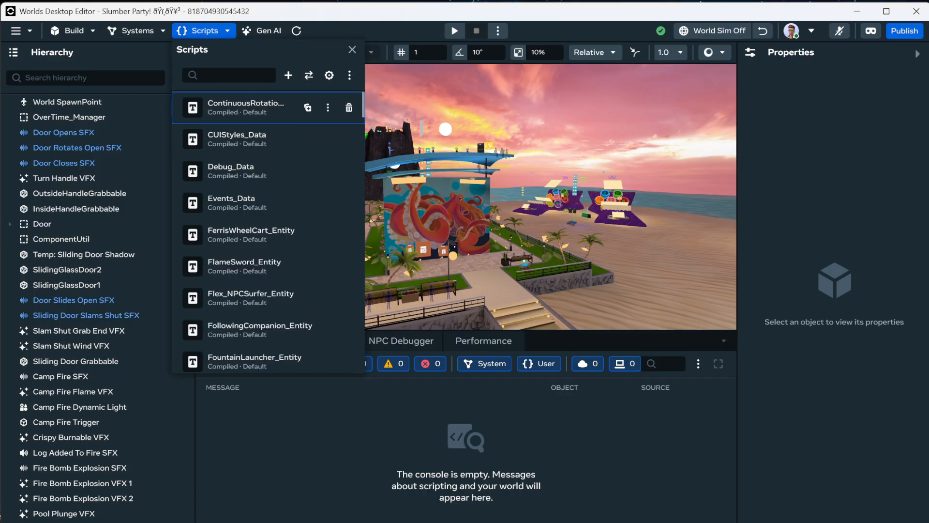
pyautogui.scroll(-3)
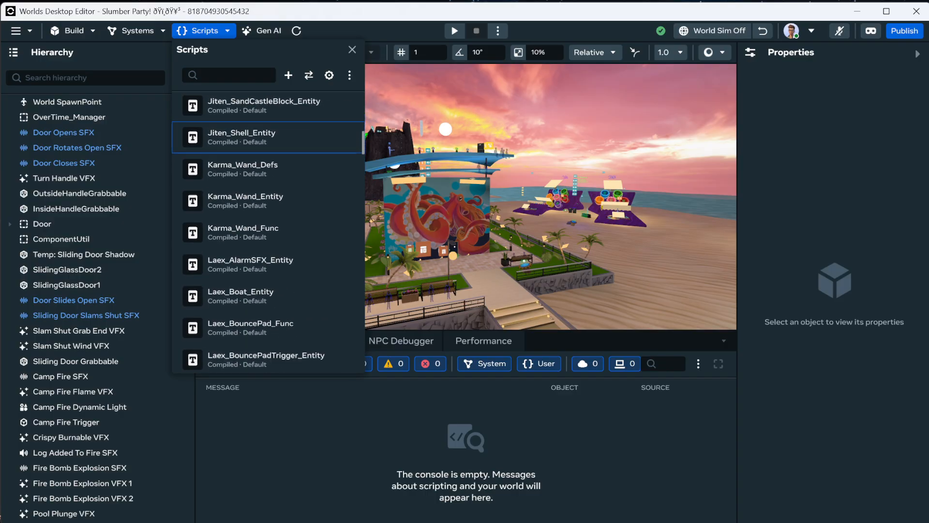
pyautogui.scroll(-3)
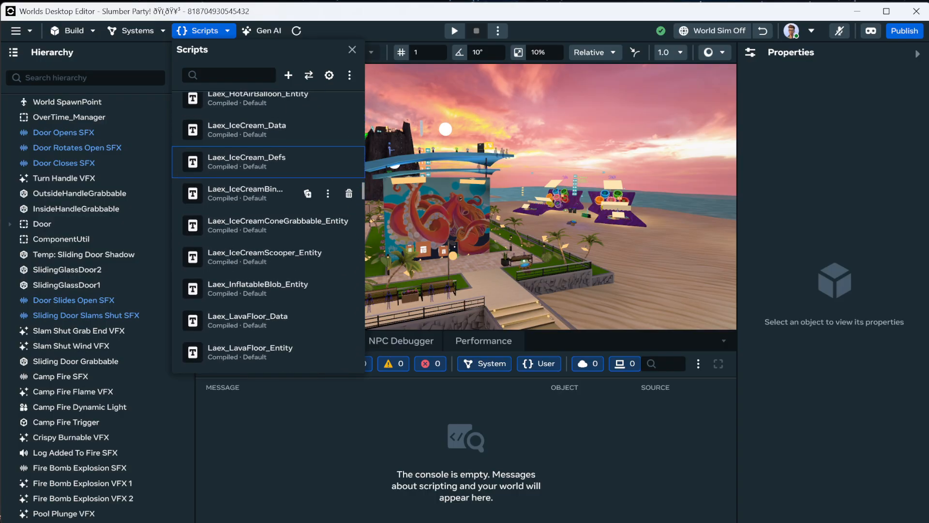
pyautogui.scroll(-3)
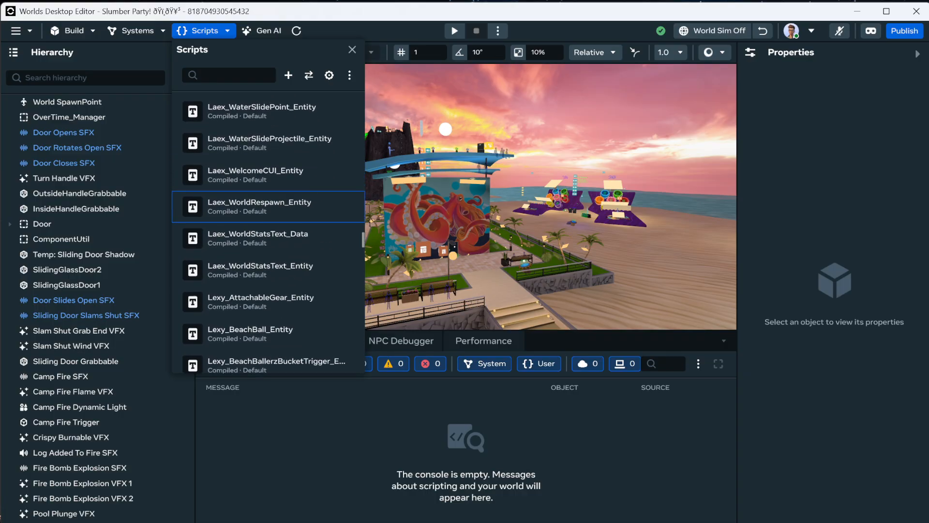
pyautogui.scroll(-3)
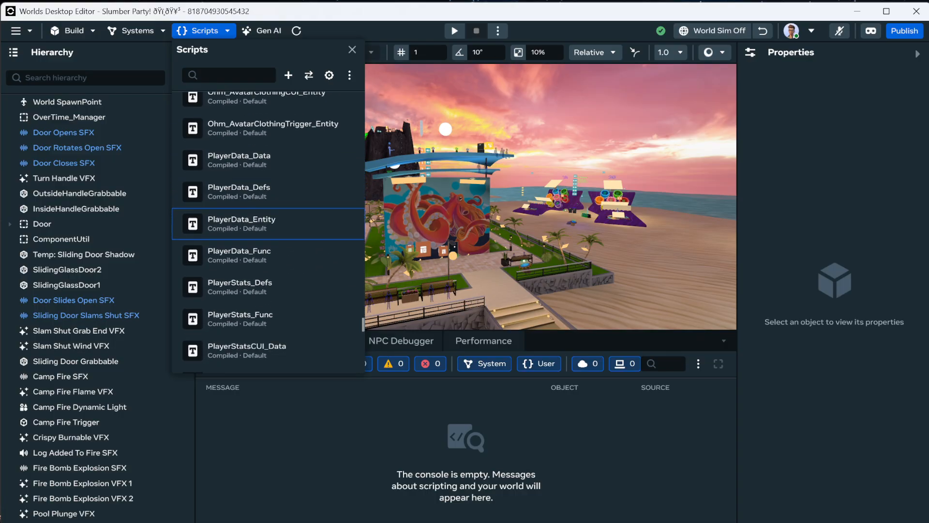
pyautogui.scroll(-3)
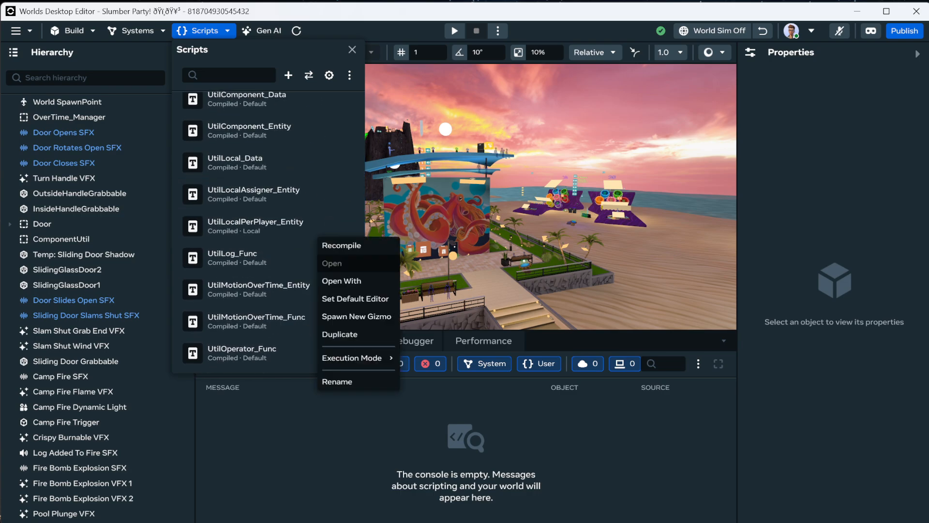
pyautogui.click(341, 281)
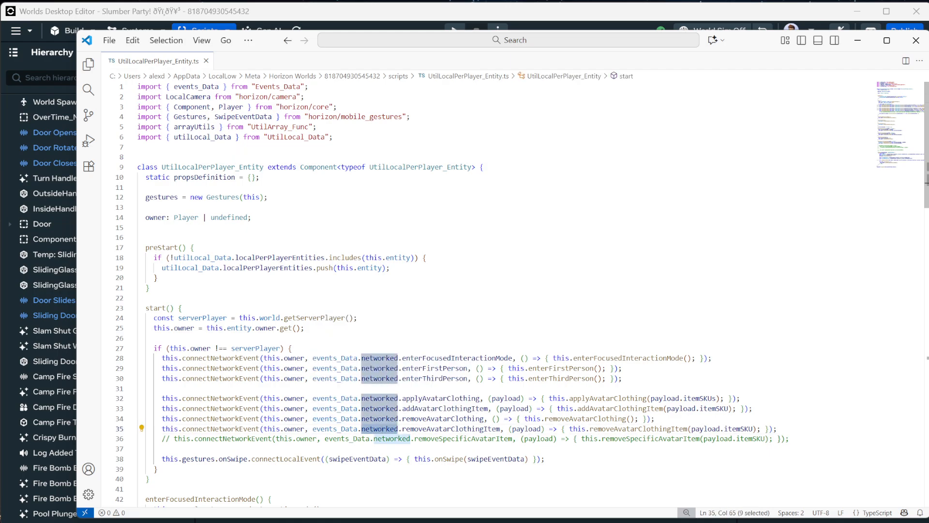
pyautogui.doubleClick(459, 359)
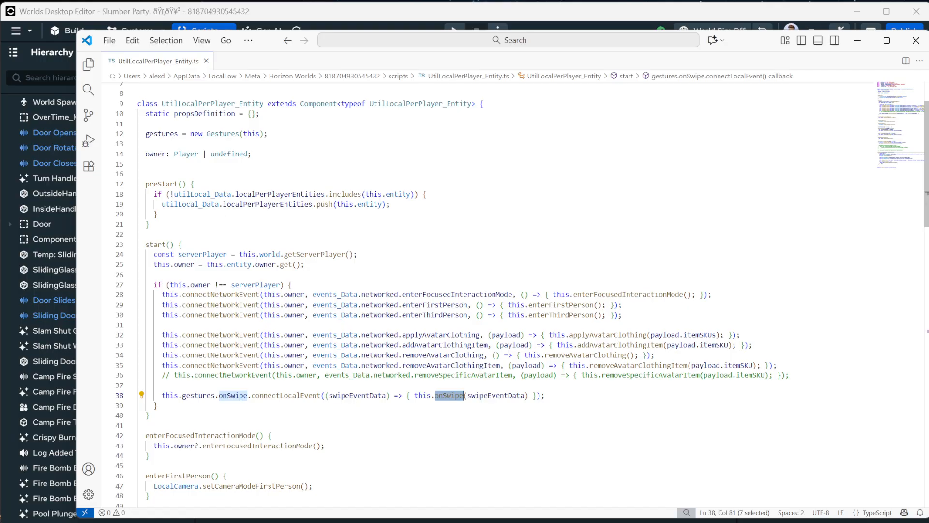
pyautogui.scroll(-3)
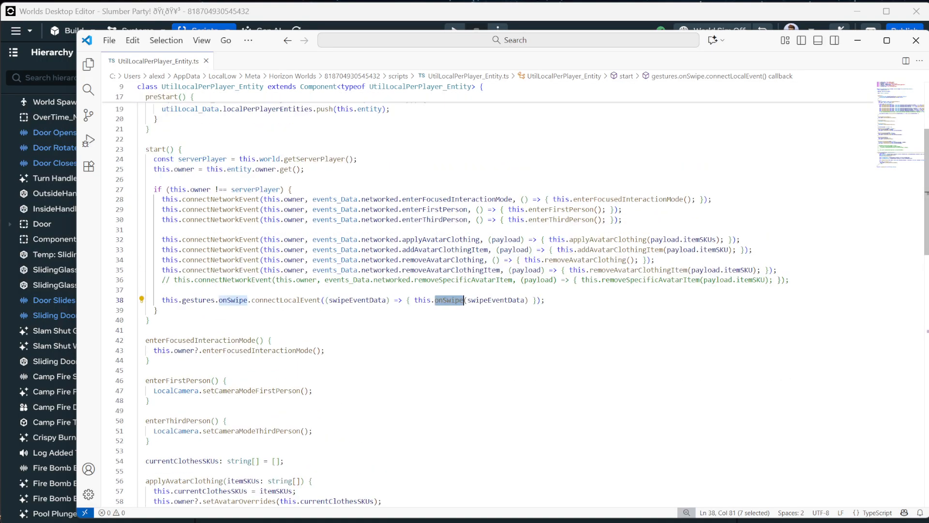
pyautogui.scroll(-3)
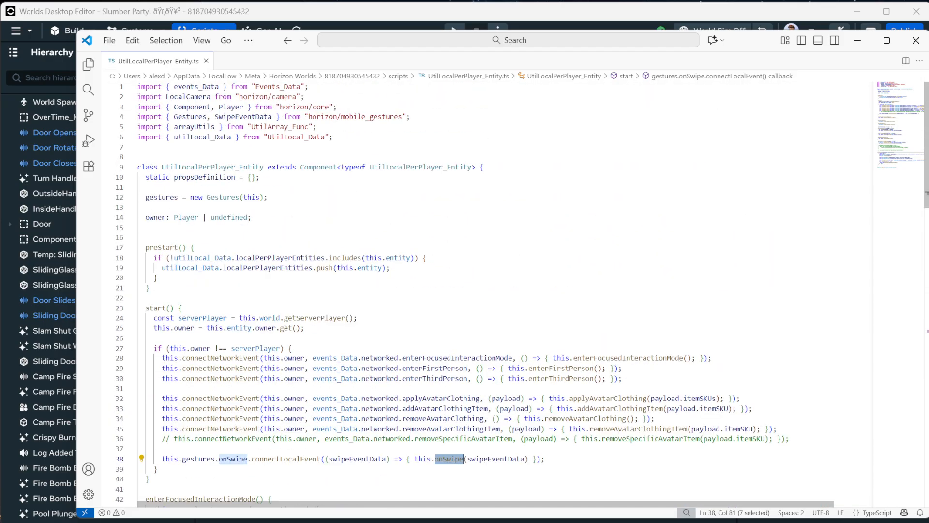
# Step: Open the world's scripts folder as the VS Code workspace and close the leftover editor tabs
pyautogui.click(89, 64)
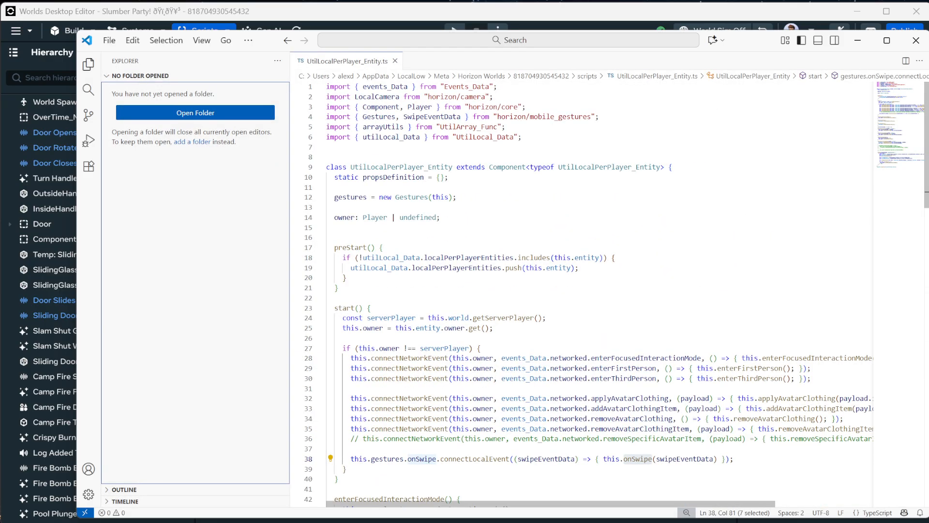
pyautogui.click(196, 113)
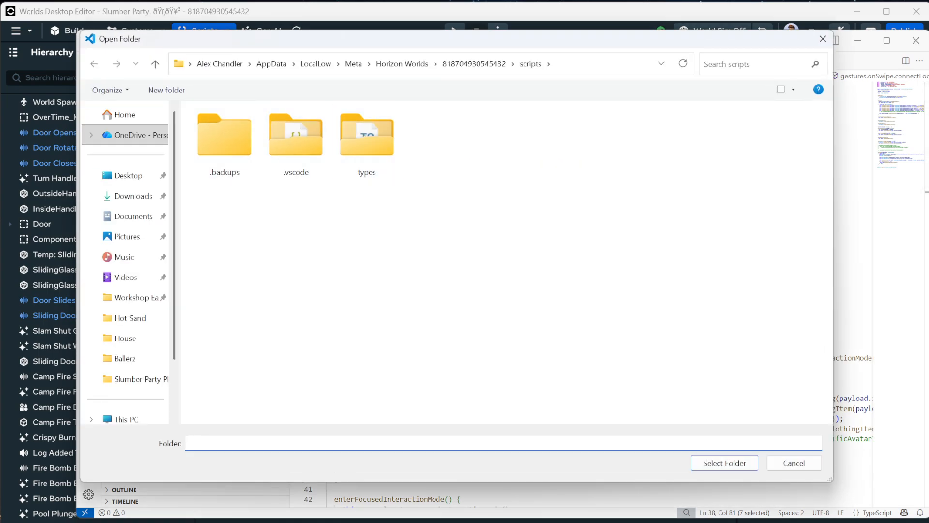
pyautogui.click(794, 463)
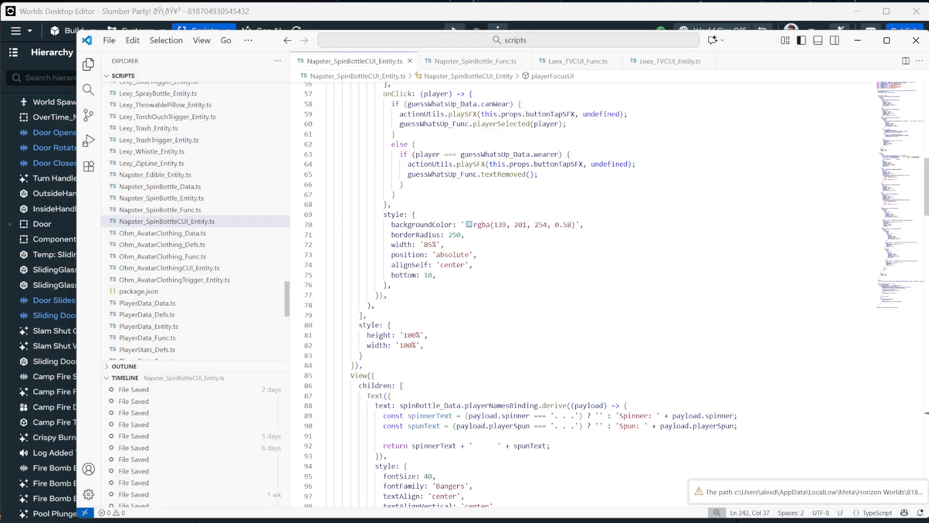
pyautogui.click(577, 61)
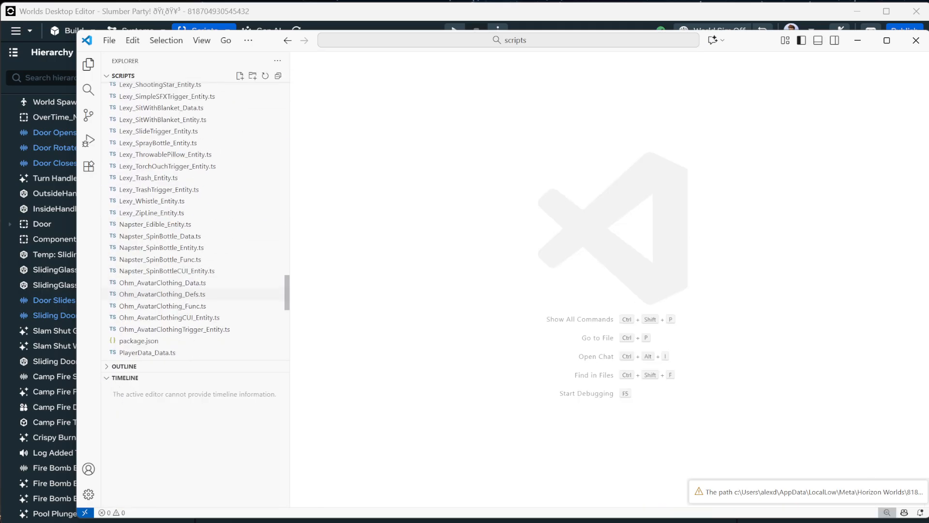
# Step: Open UtilLocalAssigner_Entity.ts from the Explorer to show its playerEnterWorld handler
pyautogui.scroll(-3)
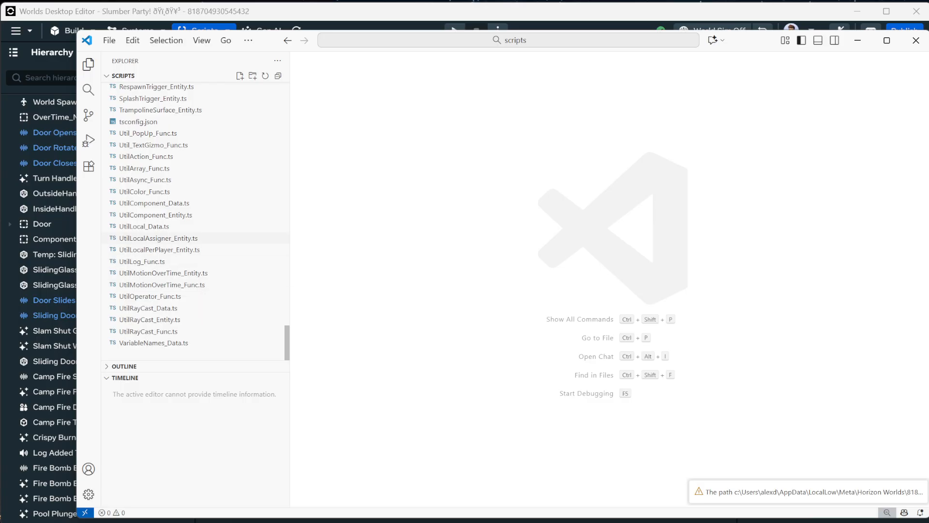
pyautogui.doubleClick(158, 238)
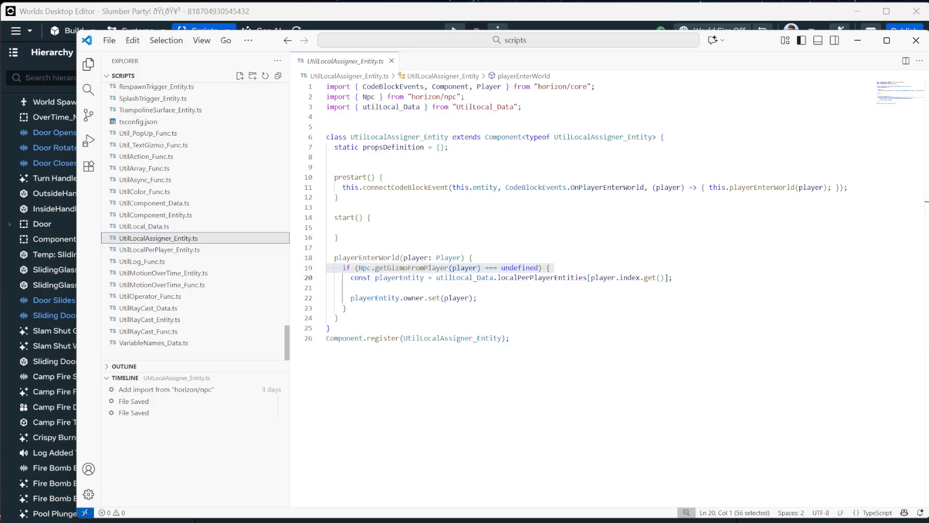
pyautogui.moveTo(160, 250)
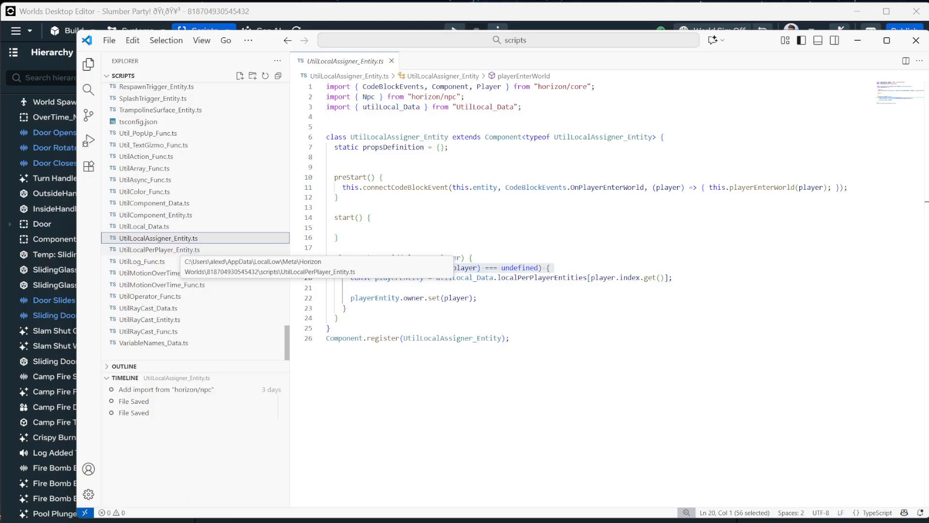
pyautogui.click(160, 250)
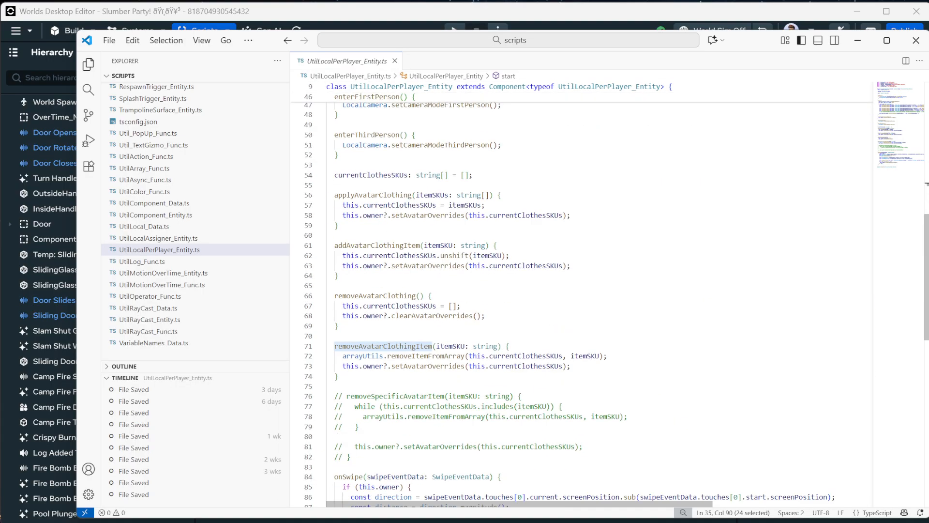
pyautogui.moveTo(389, 256)
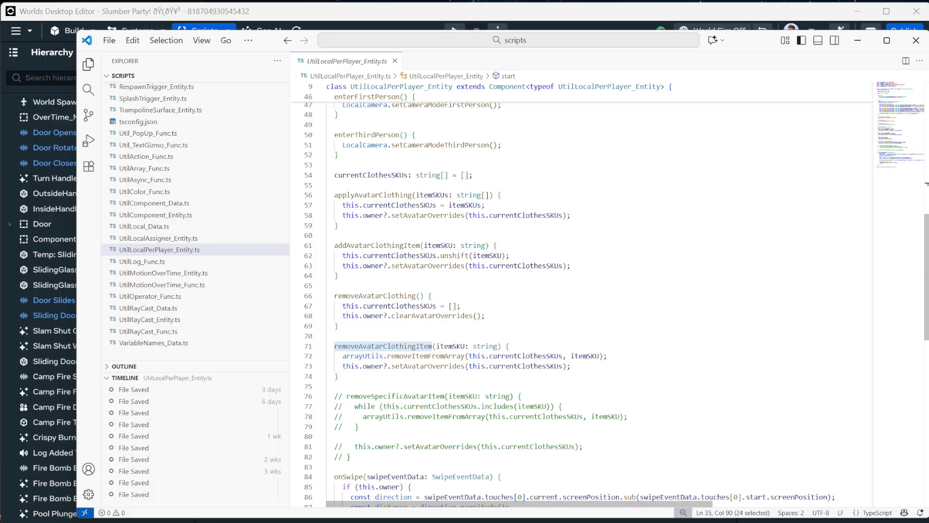
pyautogui.doubleClick(375, 296)
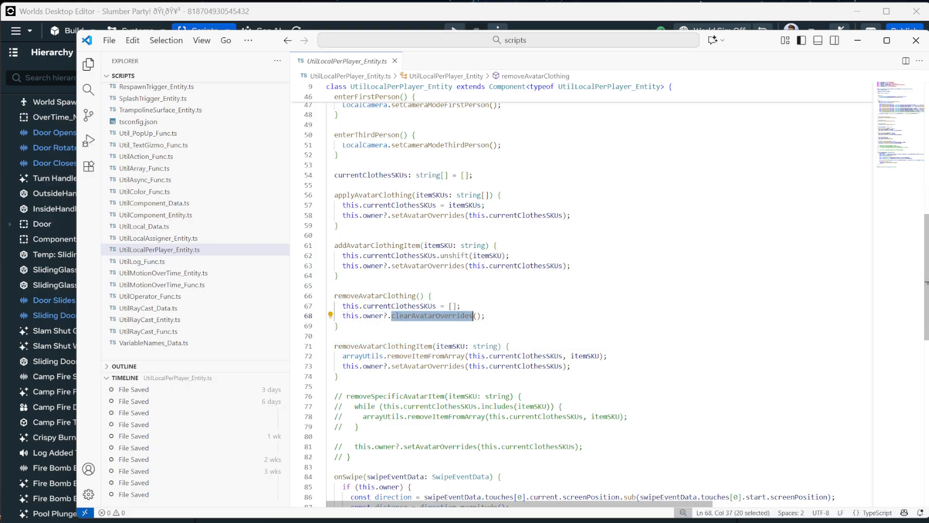
pyautogui.moveTo(432, 316)
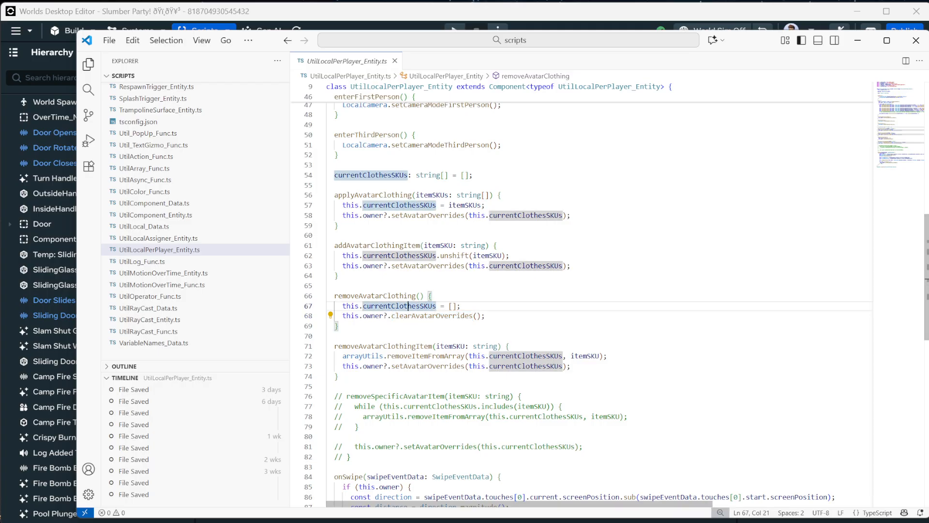
pyautogui.doubleClick(397, 305)
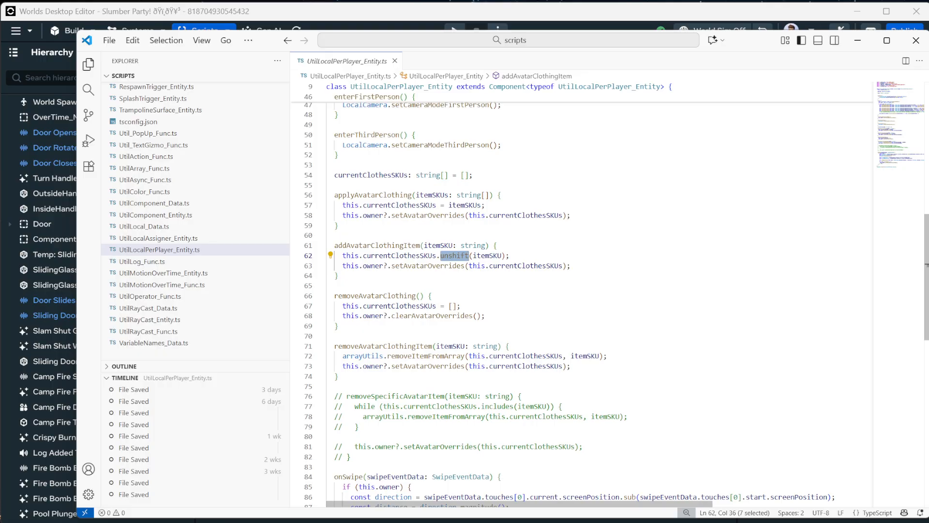
pyautogui.moveTo(455, 256)
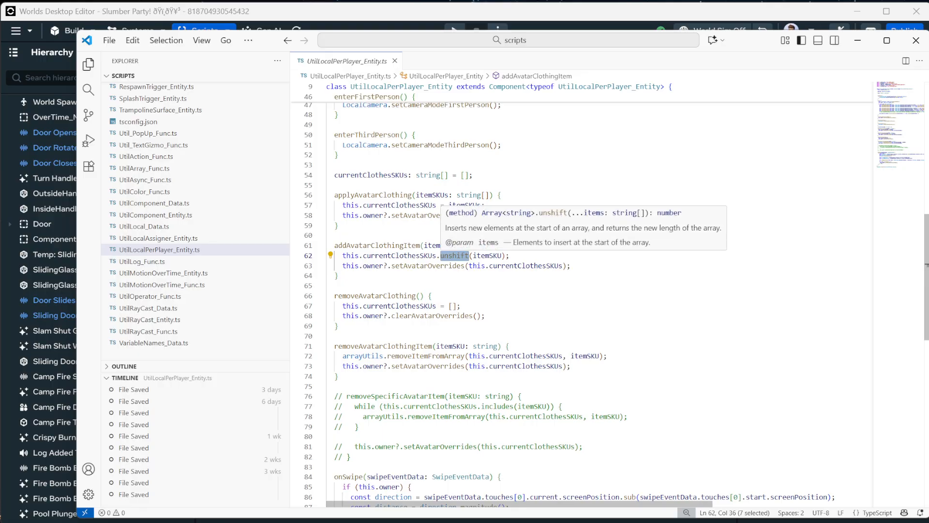
pyautogui.moveTo(434, 297)
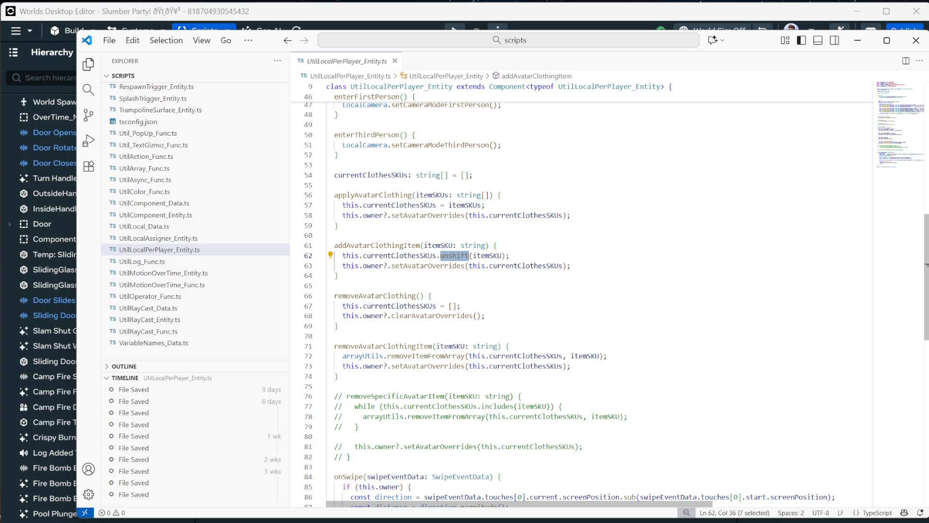
pyautogui.moveTo(455, 255)
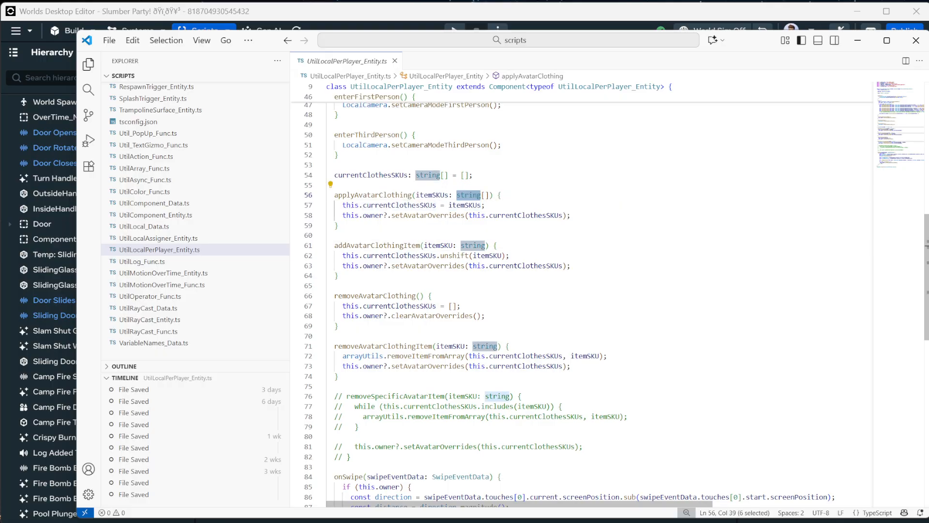
pyautogui.moveTo(374, 195)
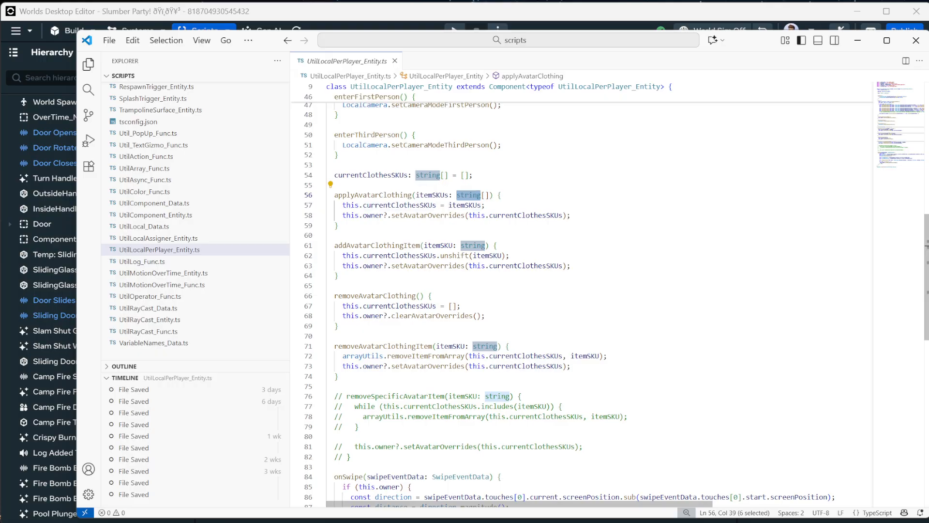
pyautogui.doubleClick(399, 206)
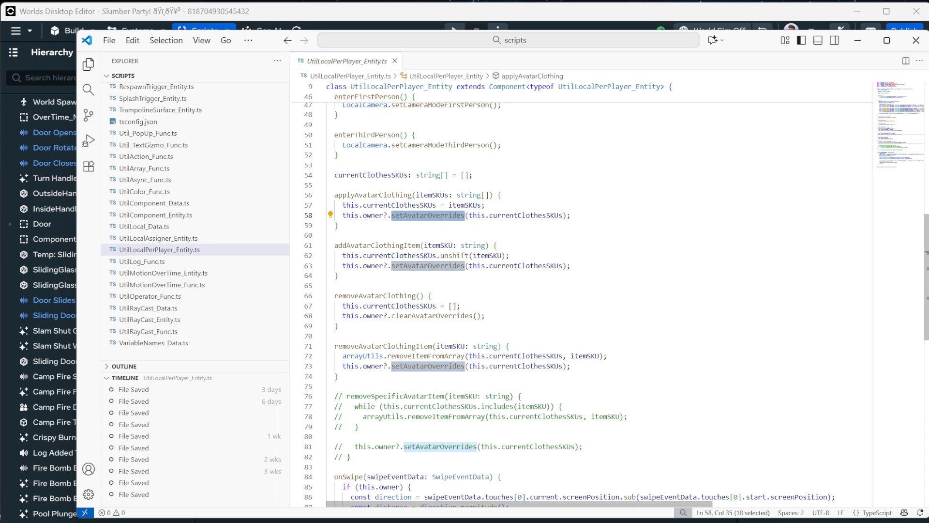
# Step: Highlight this.owner across the start() network event hookups, then browse toward Events_Data.ts
pyautogui.scroll(3)
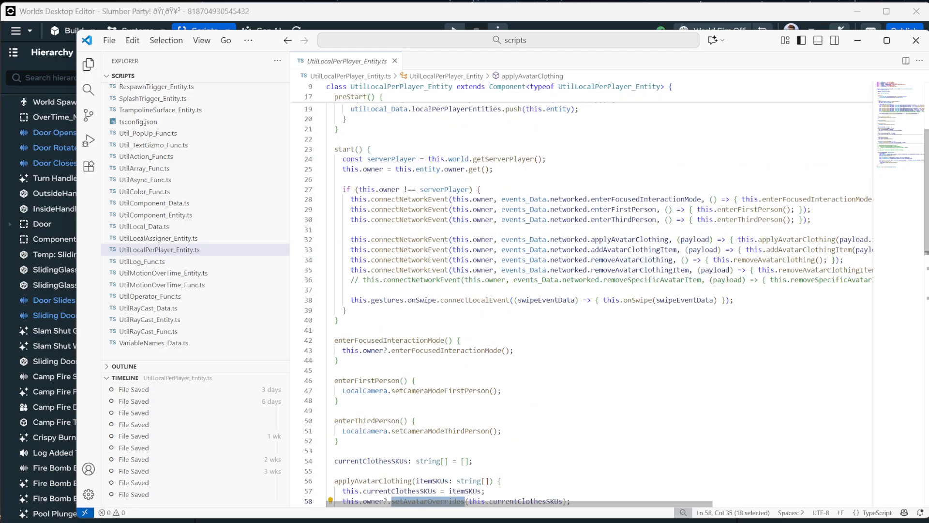
pyautogui.doubleClick(482, 240)
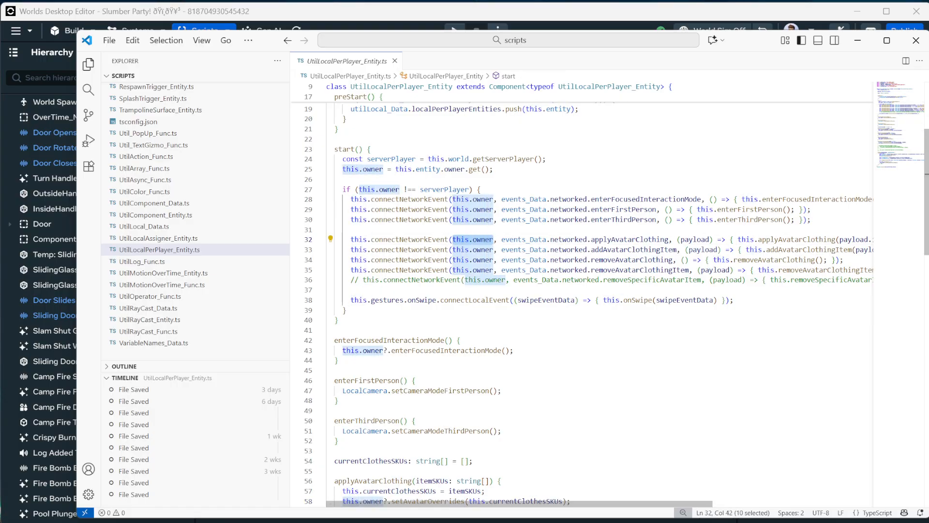
pyautogui.moveTo(484, 259)
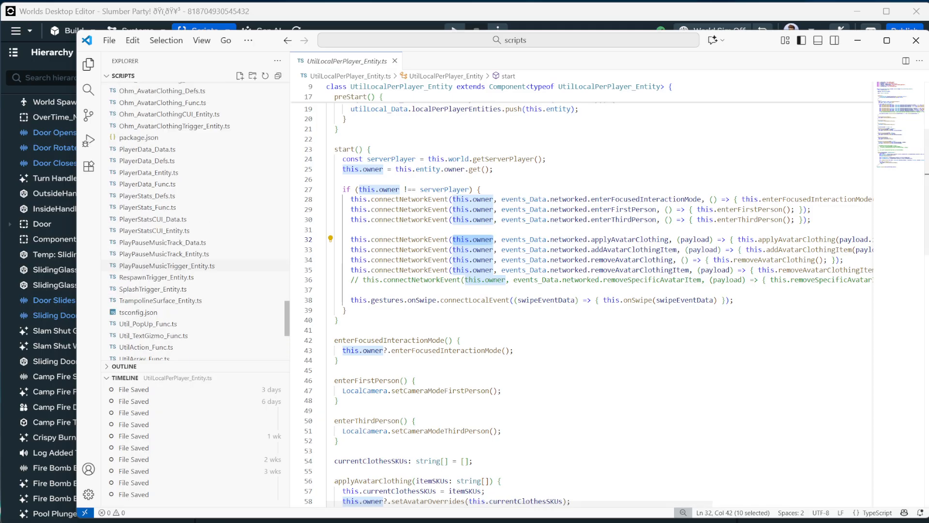
pyautogui.scroll(-3)
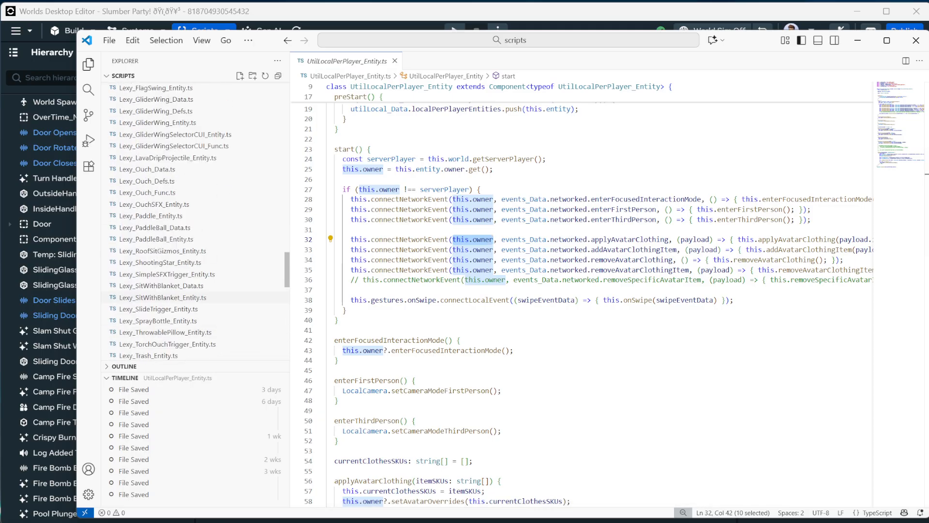
pyautogui.scroll(-3)
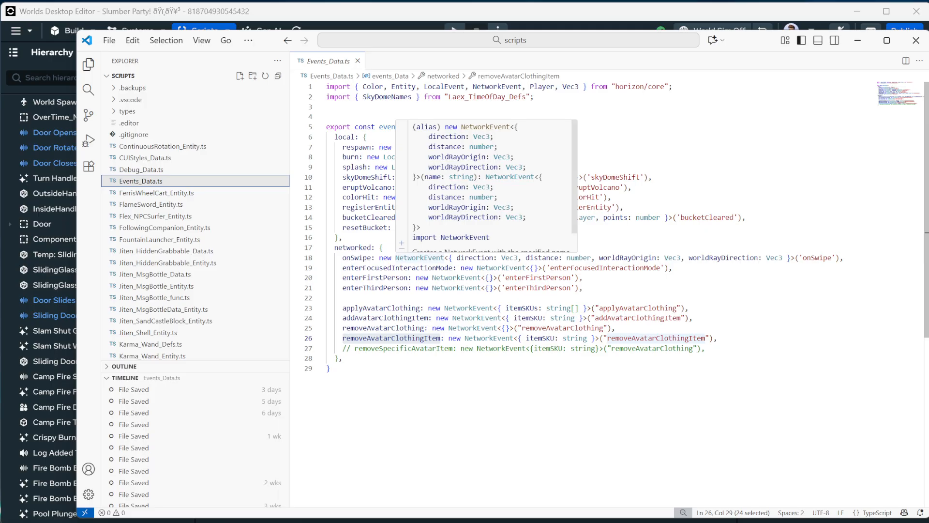
pyautogui.doubleClick(345, 138)
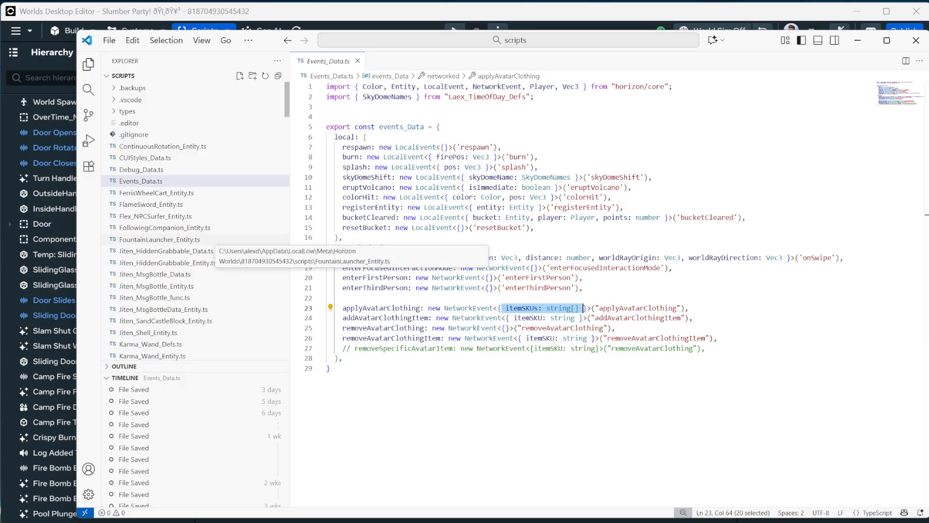
pyautogui.scroll(-3)
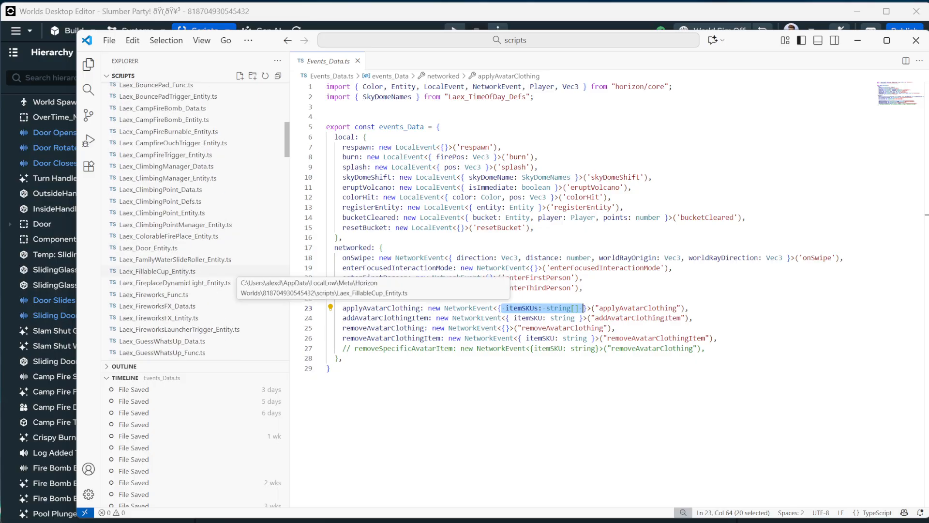
pyautogui.scroll(-3)
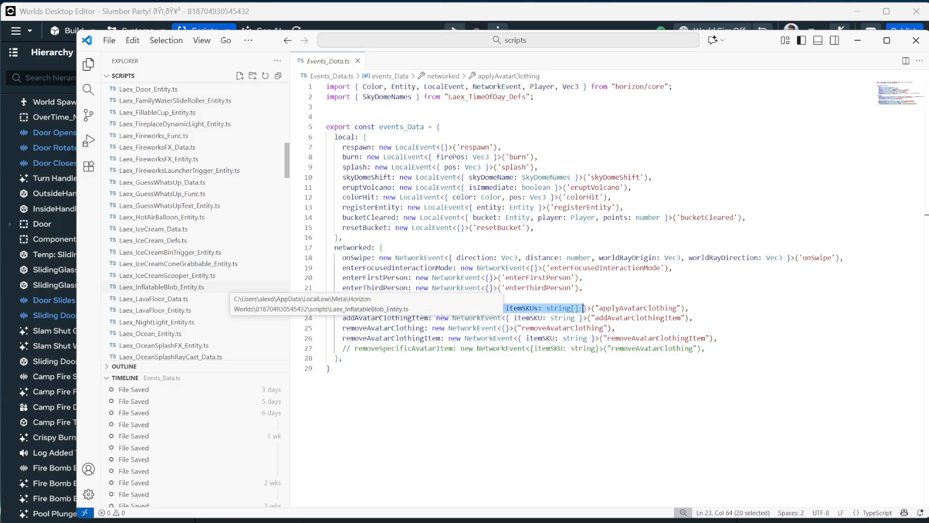
pyautogui.scroll(-3)
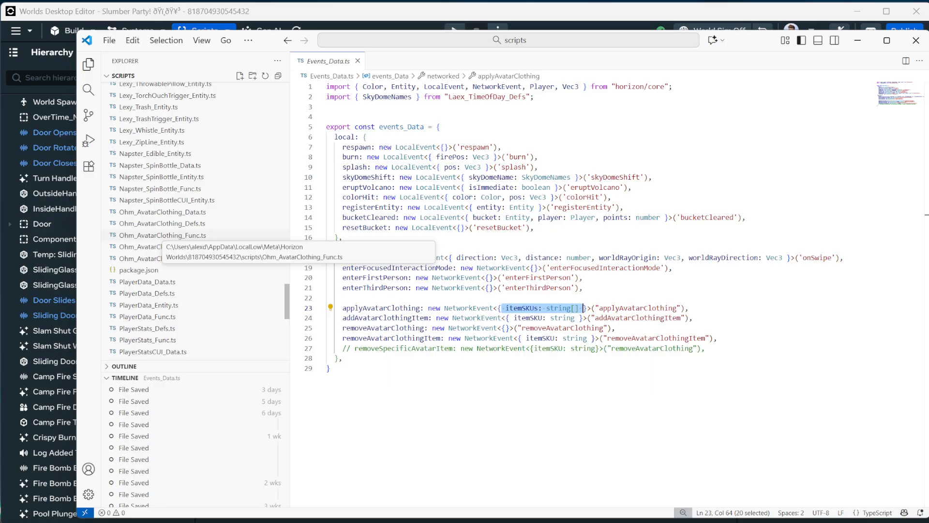
pyautogui.moveTo(174, 259)
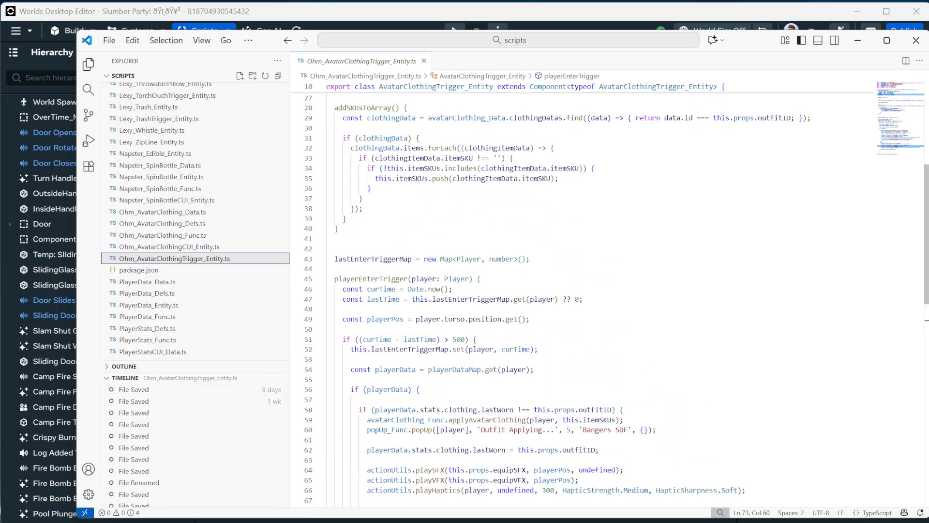
pyautogui.moveTo(454, 370)
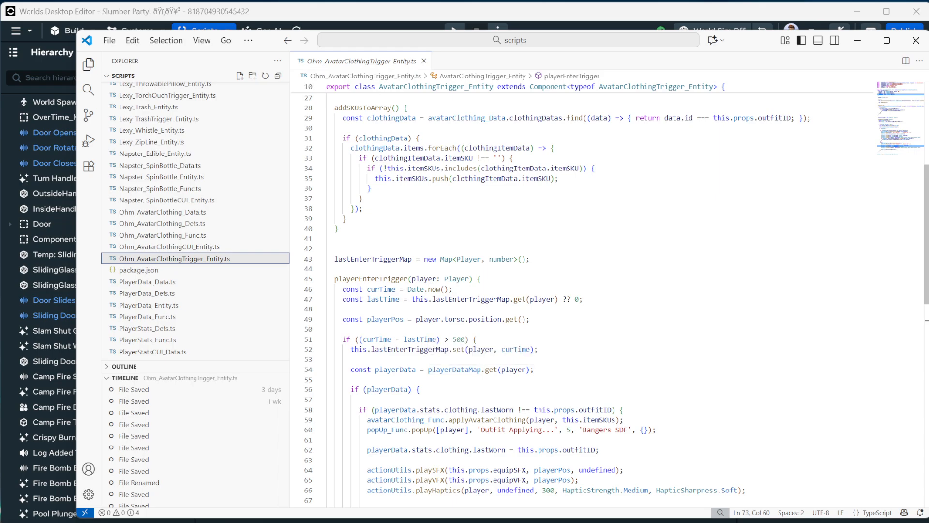
# Step: Show playerEnterTrigger in Ohm_AvatarClothingTrigger_Entity.ts, highlighting avatarClothing_Func and applyAvatarClothing
pyautogui.scroll(-3)
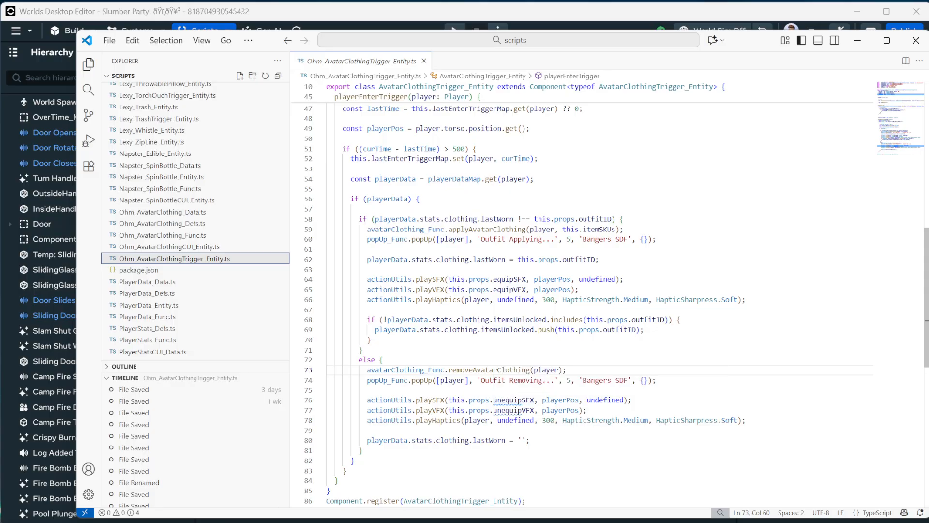
pyautogui.moveTo(522, 319)
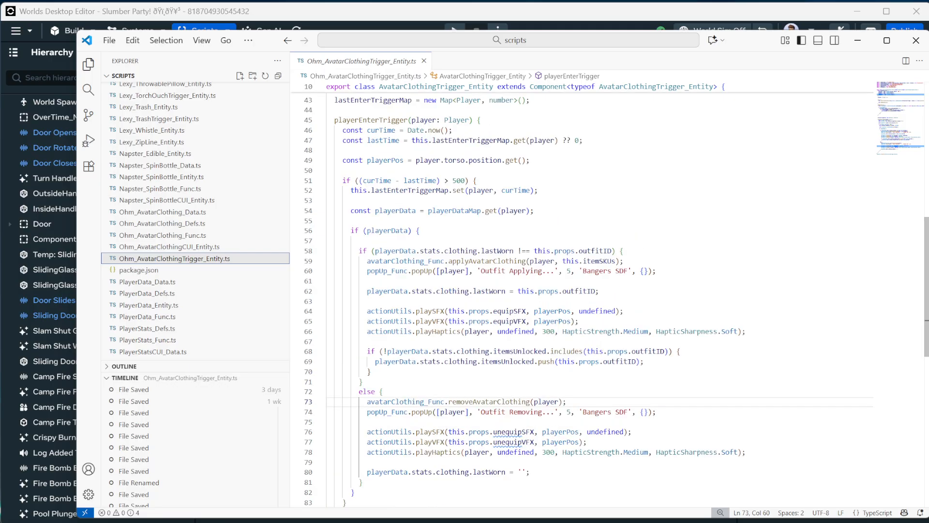
pyautogui.doubleClick(405, 261)
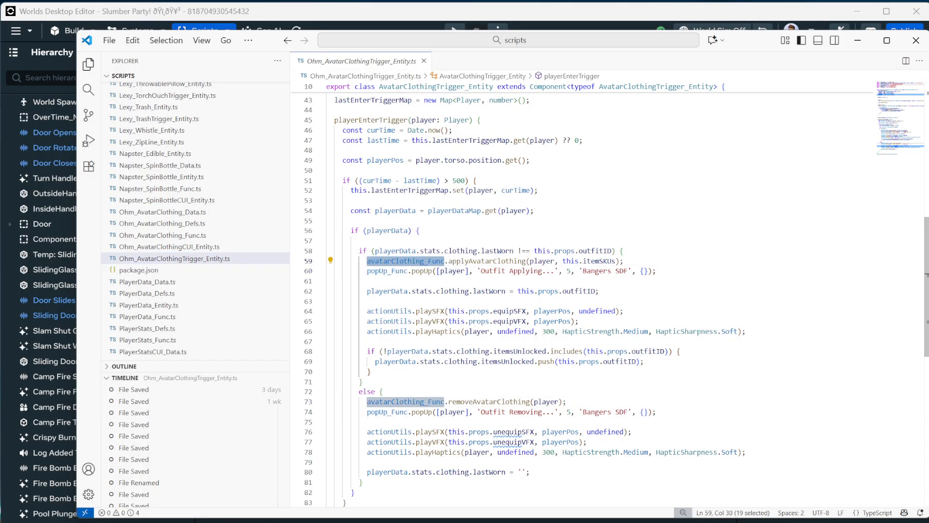
pyautogui.doubleClick(487, 262)
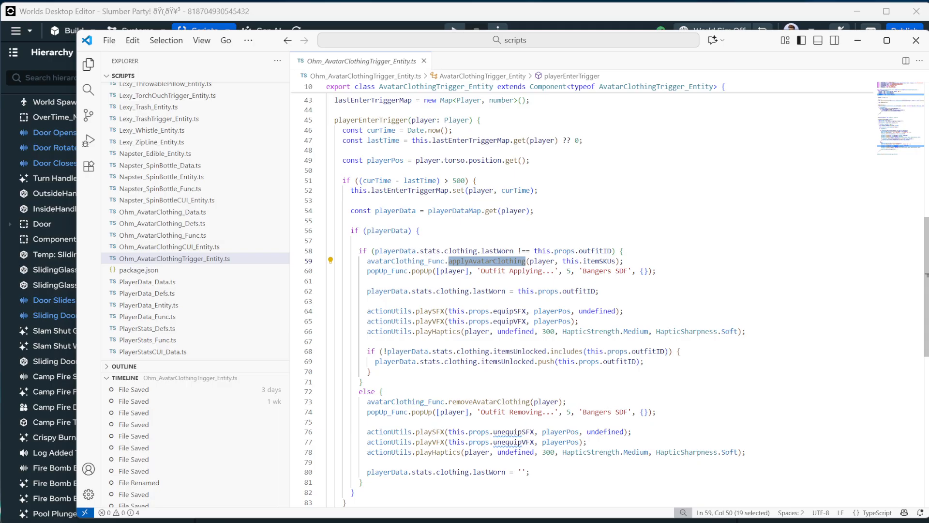
pyautogui.moveTo(173, 259)
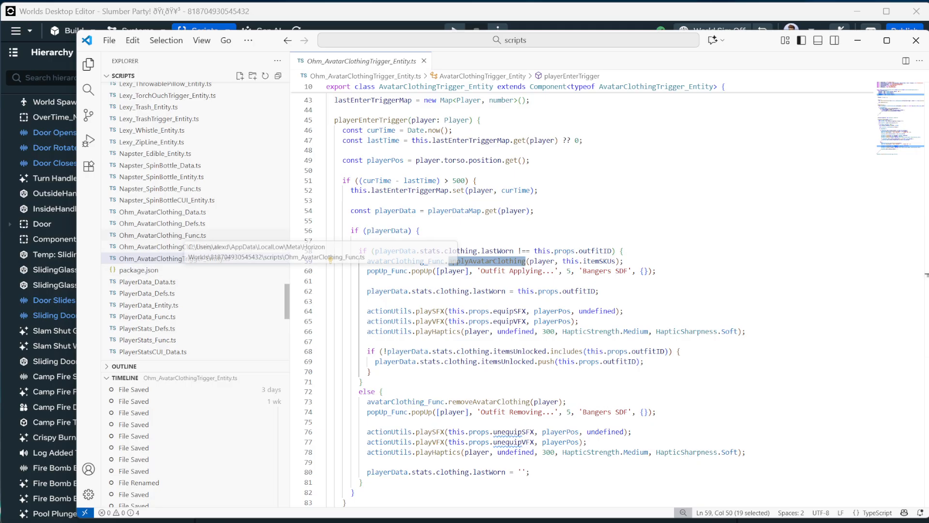
# Step: Review Ohm_AvatarClothing_Func.ts, highlighting itemSKUs in applyAvatarClothing and the sendNetworkEvent call
pyautogui.click(163, 234)
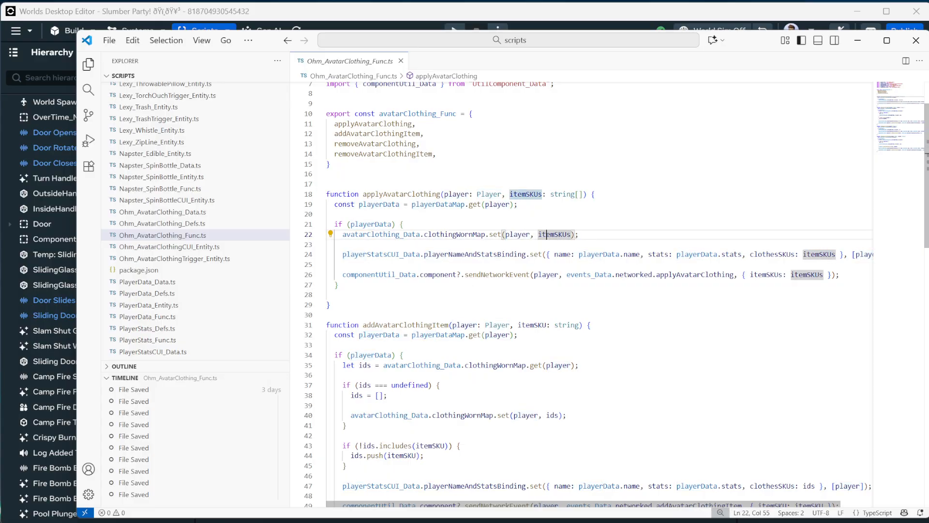
pyautogui.doubleClick(553, 234)
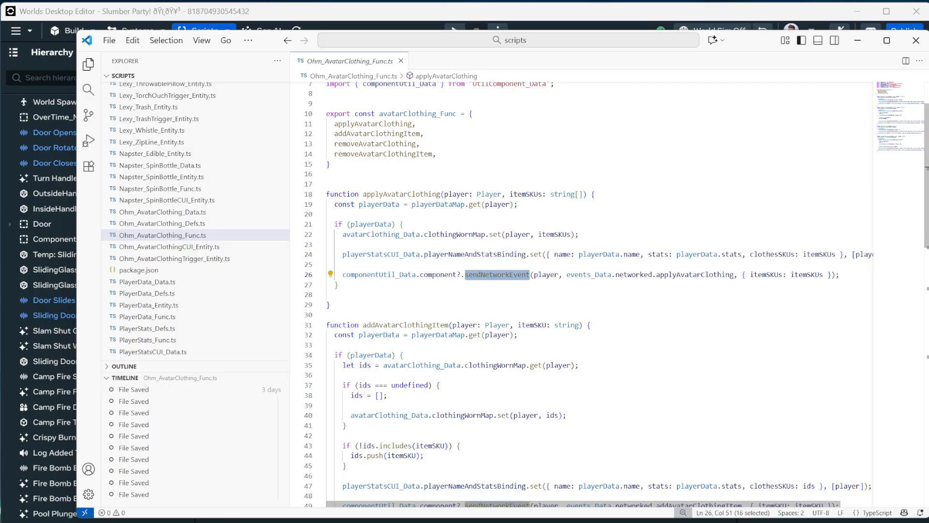
pyautogui.moveTo(497, 275)
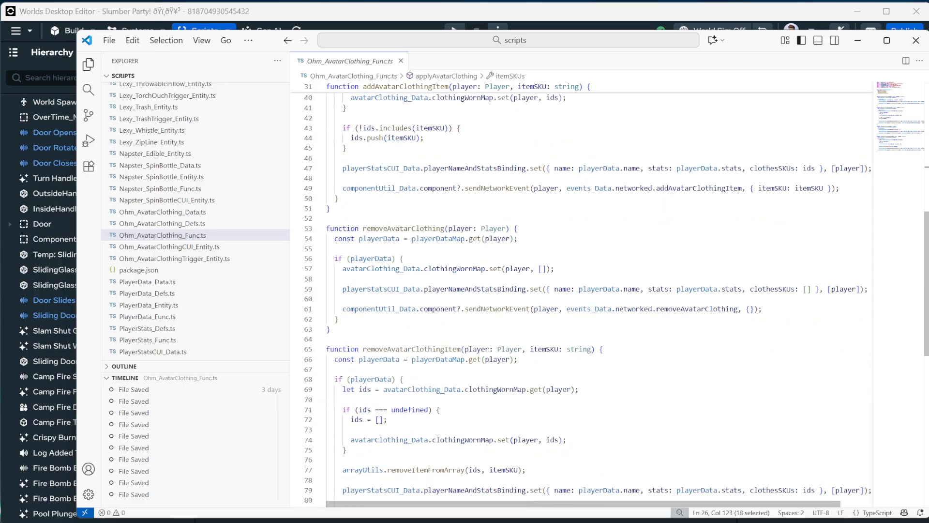
pyautogui.scroll(3)
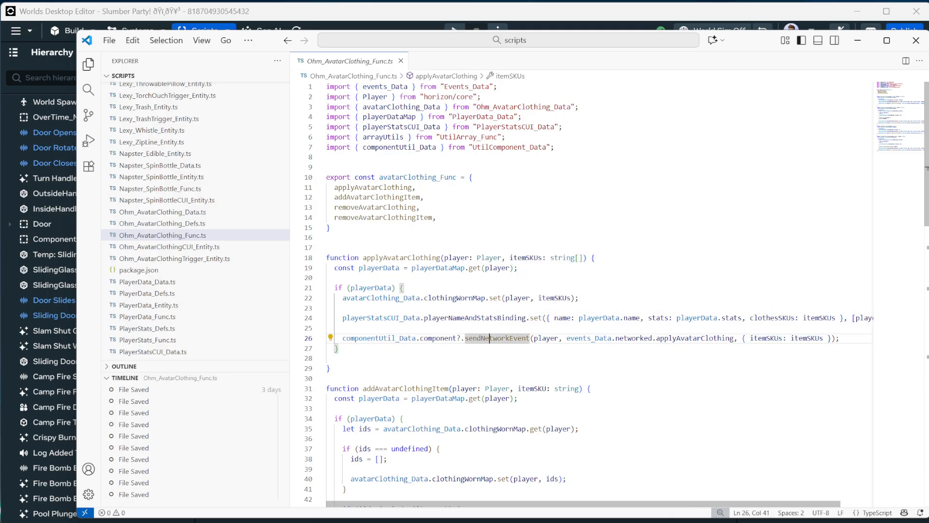
pyautogui.doubleClick(496, 338)
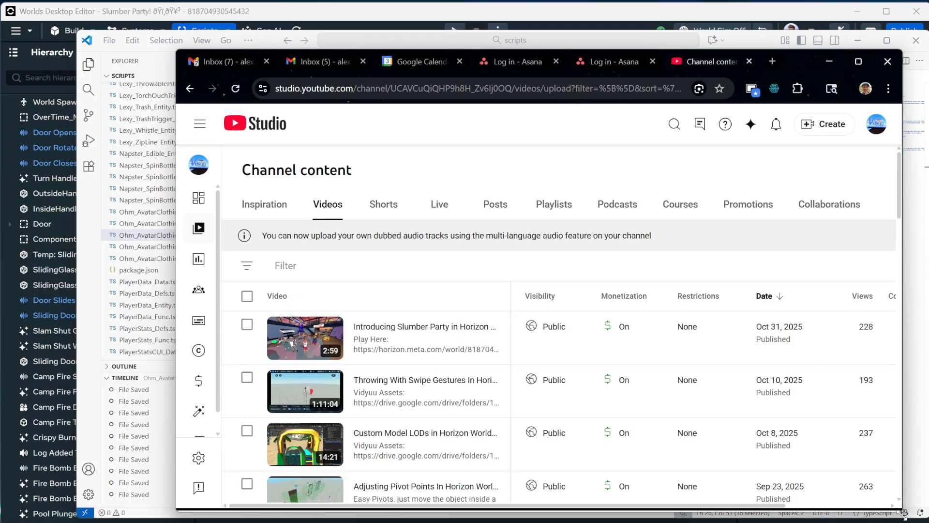
# Step: Search the channel's videos for 'iwp', 'money', then 'purchase' to find the two in-world purchase tutorials
pyautogui.click(674, 124)
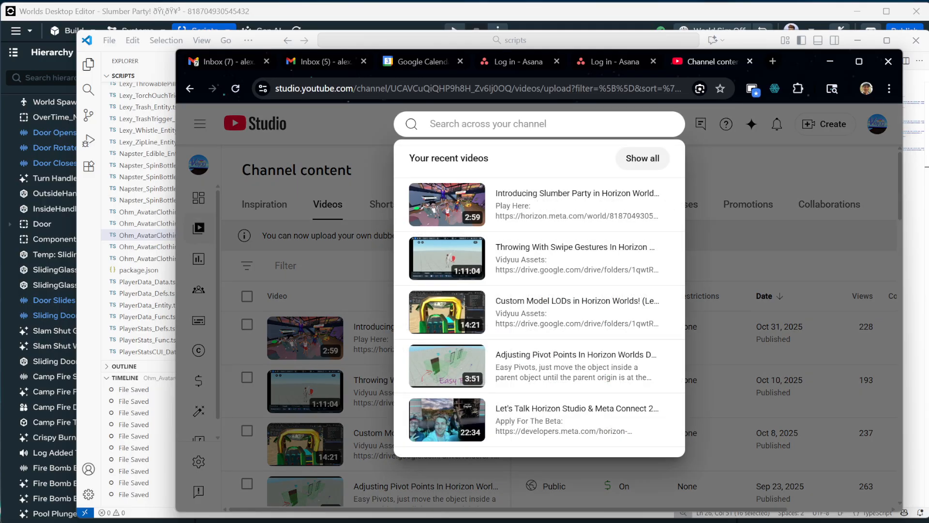
pyautogui.write('iwp')
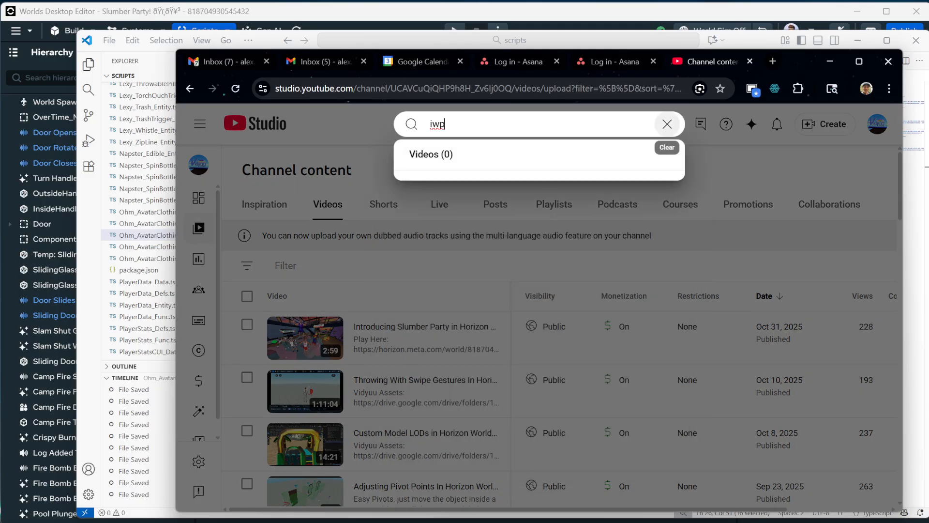
pyautogui.click(668, 124)
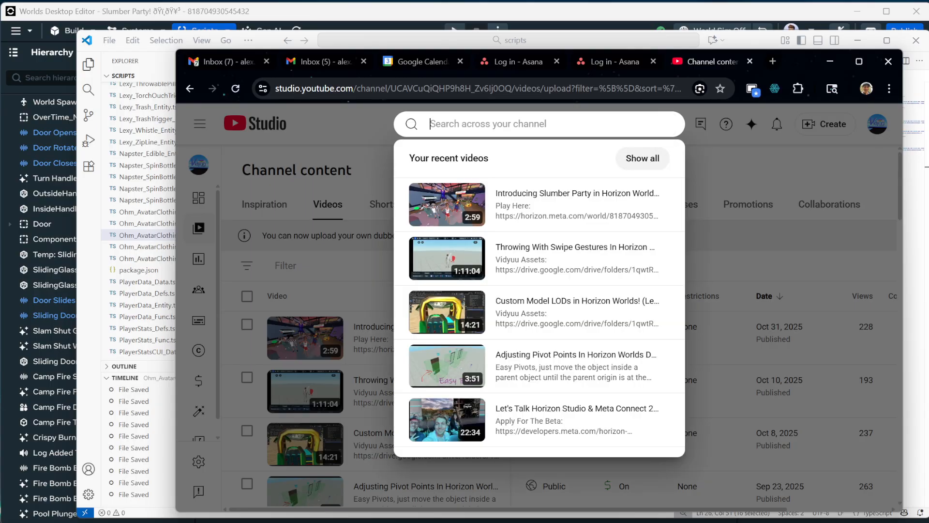
pyautogui.write('money')
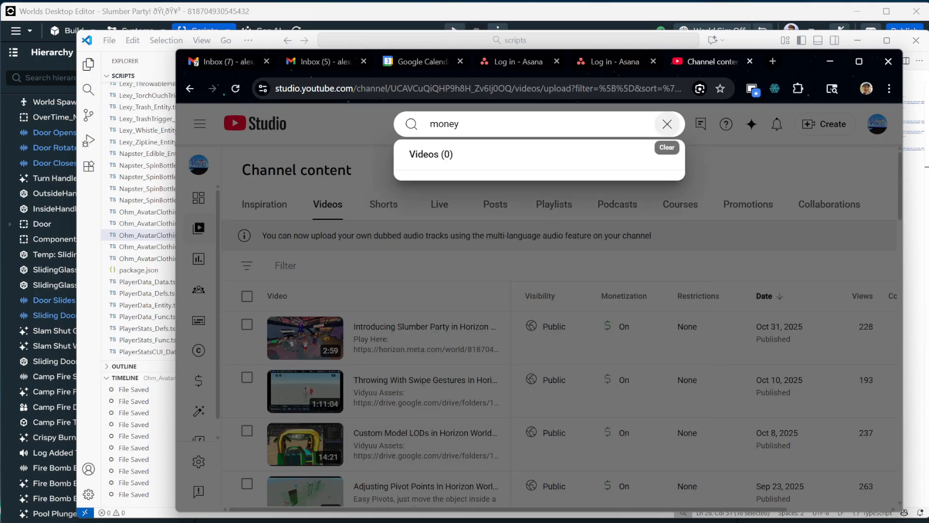
pyautogui.click(668, 124)
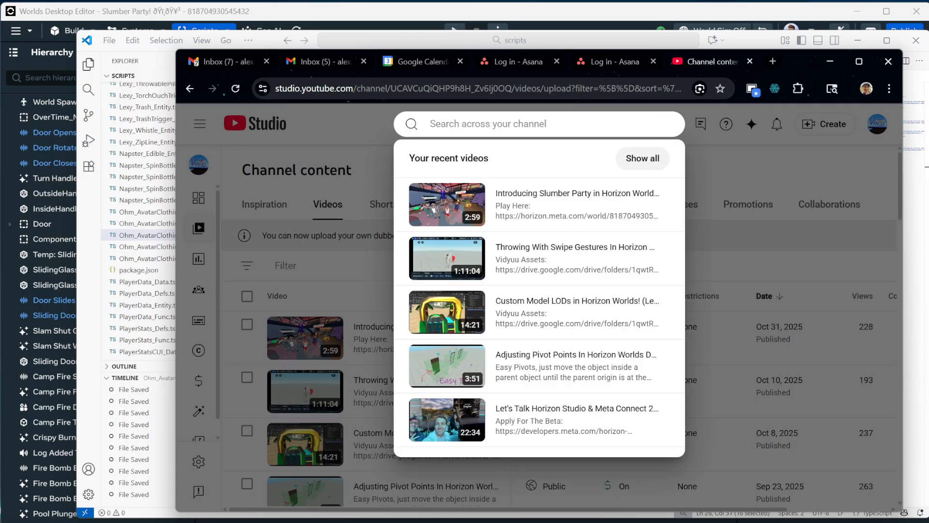
pyautogui.write('purchase')
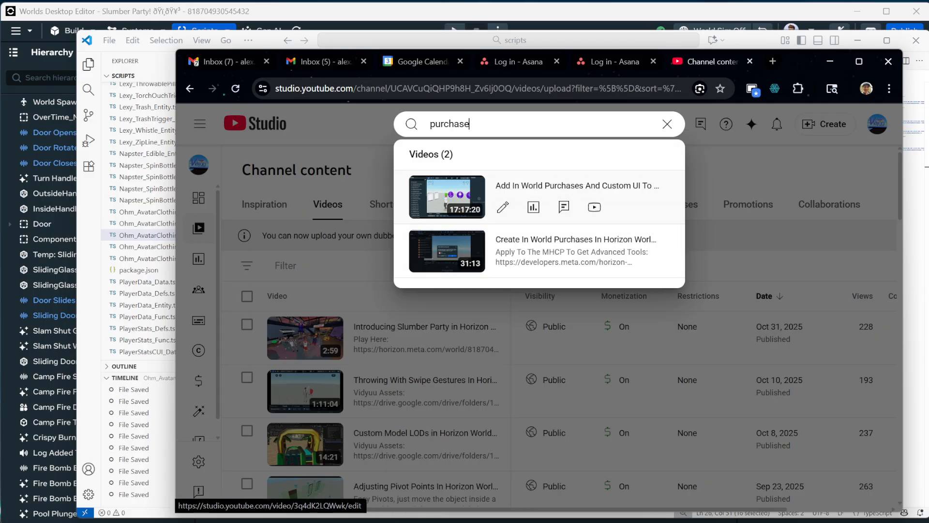
pyautogui.moveTo(577, 185)
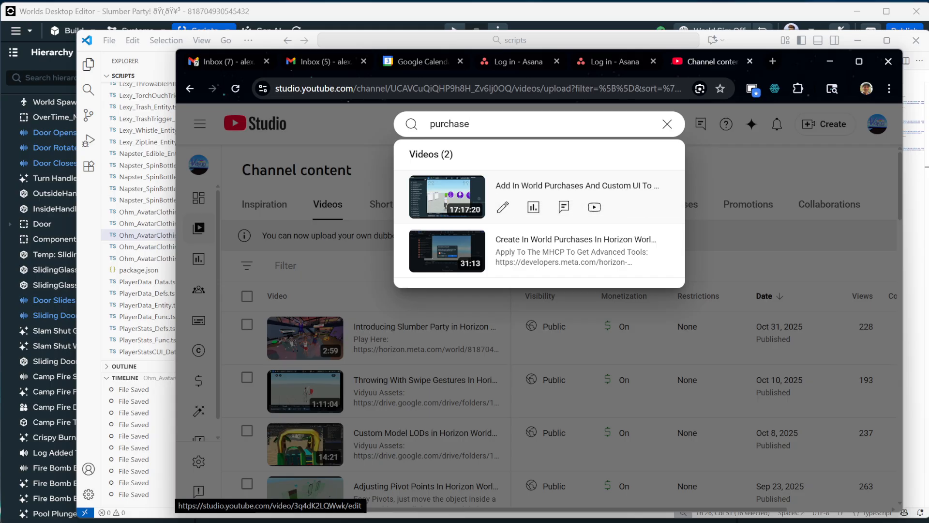
pyautogui.moveTo(577, 184)
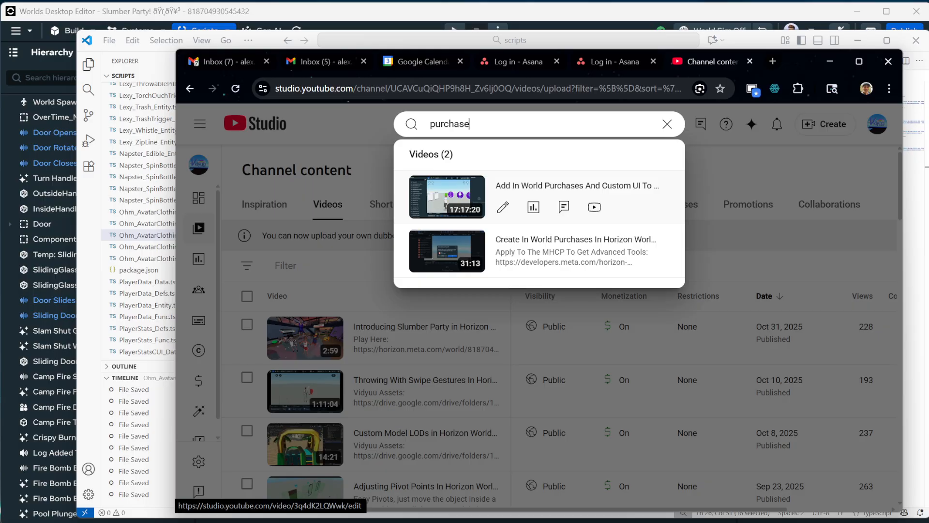
pyautogui.moveTo(577, 185)
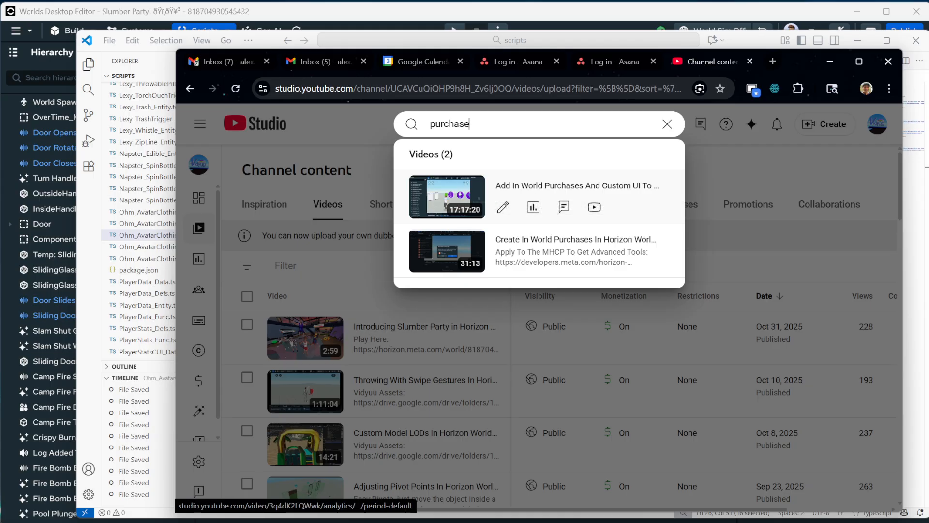
pyautogui.moveTo(577, 184)
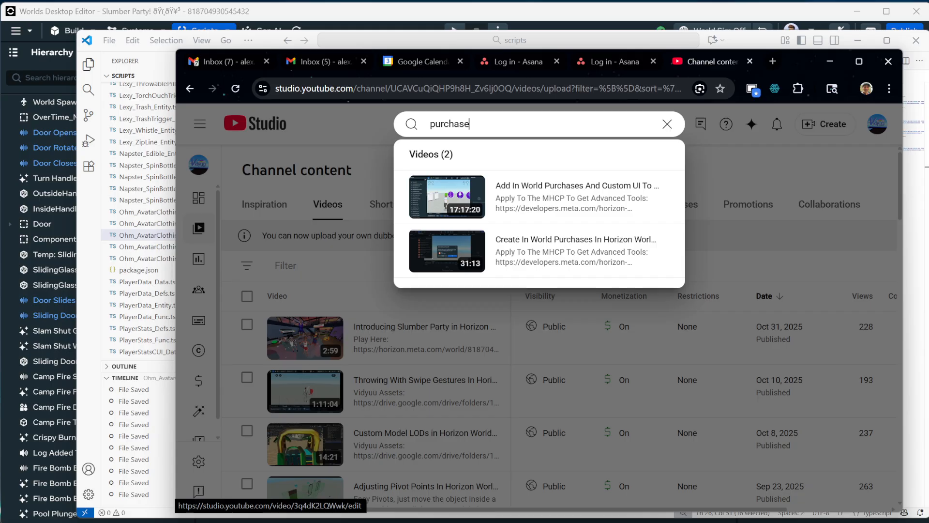
pyautogui.moveTo(577, 185)
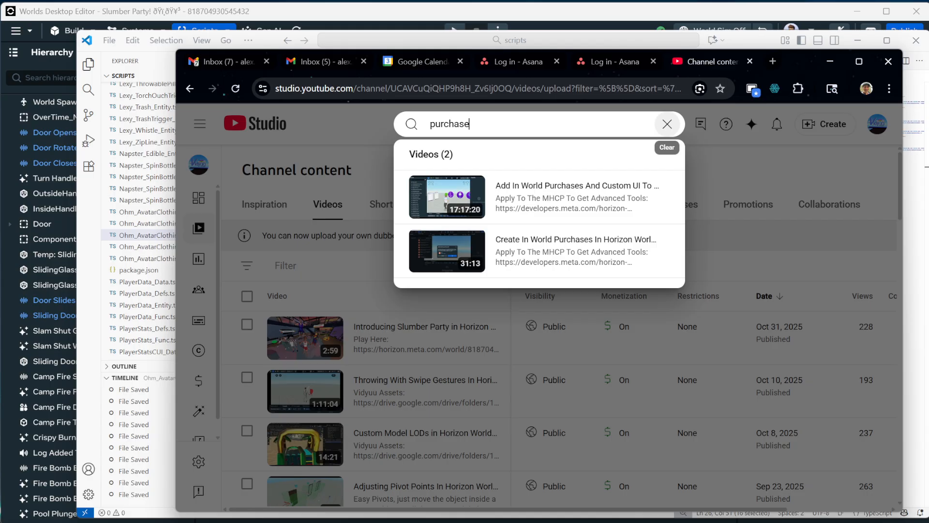
# Step: Bring Visual Studio Code with Ohm_AvatarClothing_Func.ts back in front of the browser
pyautogui.click(668, 124)
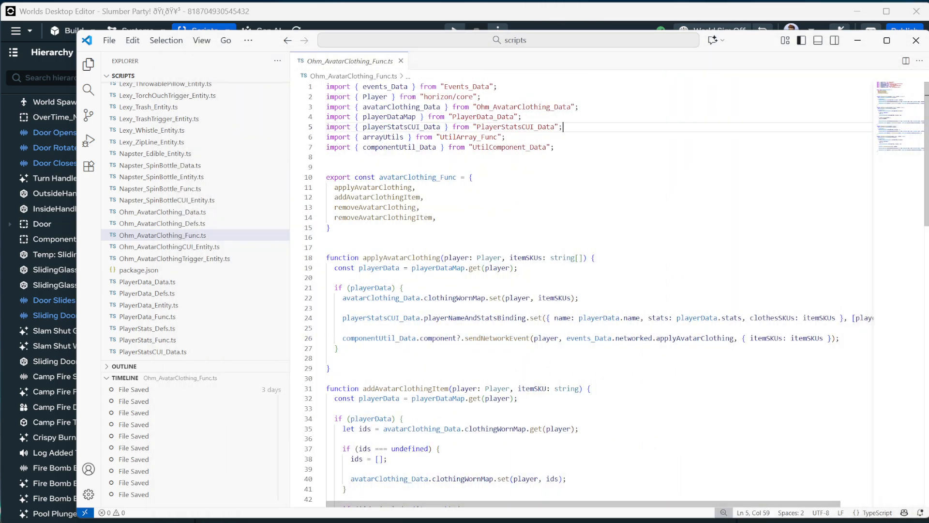
pyautogui.moveTo(916, 41)
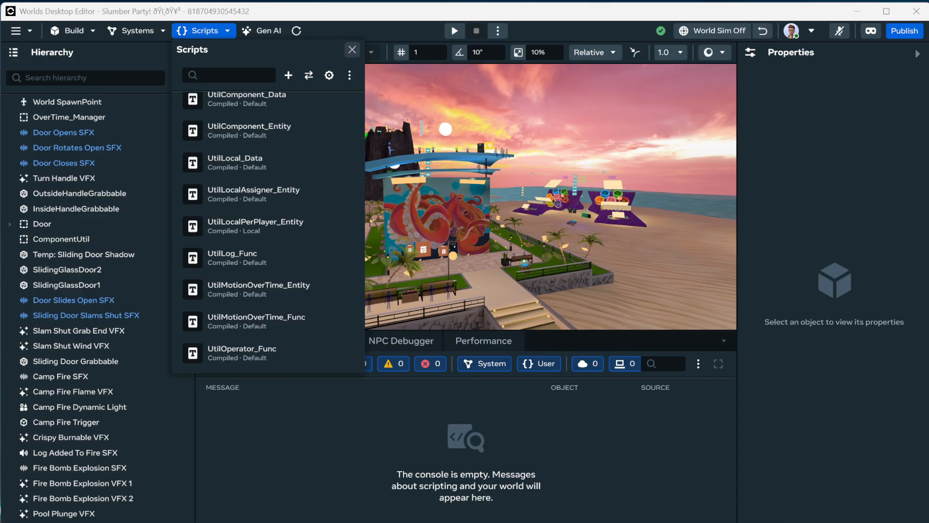
# Step: Show the Commerce list filtered to Avatar Items, revealing clothing like Candy Sky Tee with Meta Credits prices
pyautogui.click(352, 50)
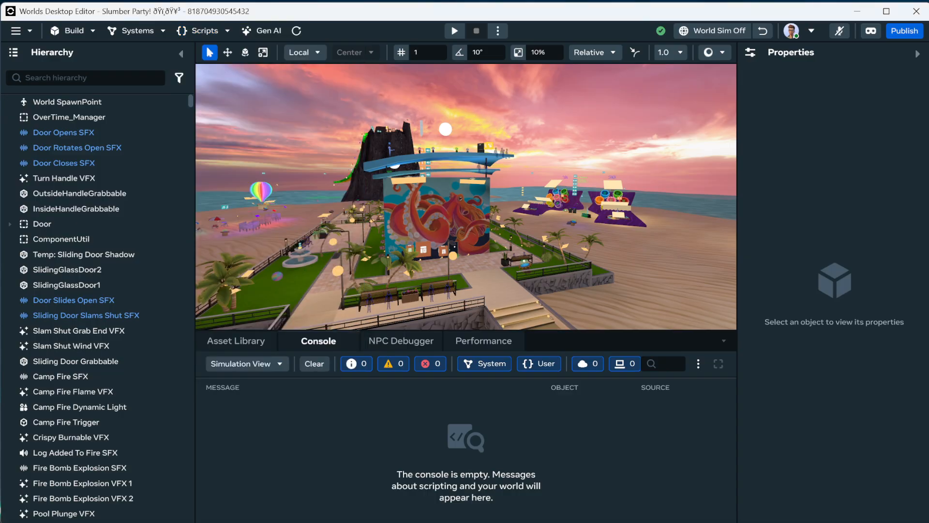
pyautogui.click(137, 30)
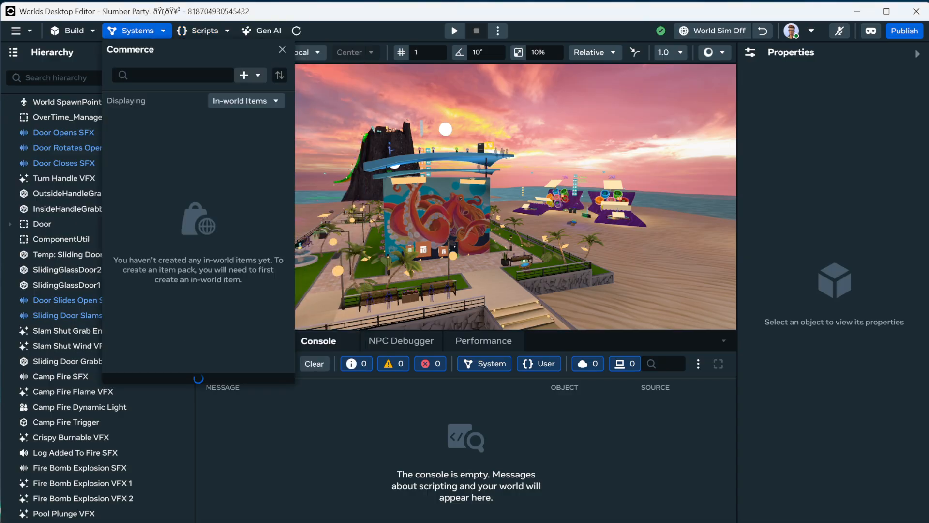
pyautogui.click(244, 76)
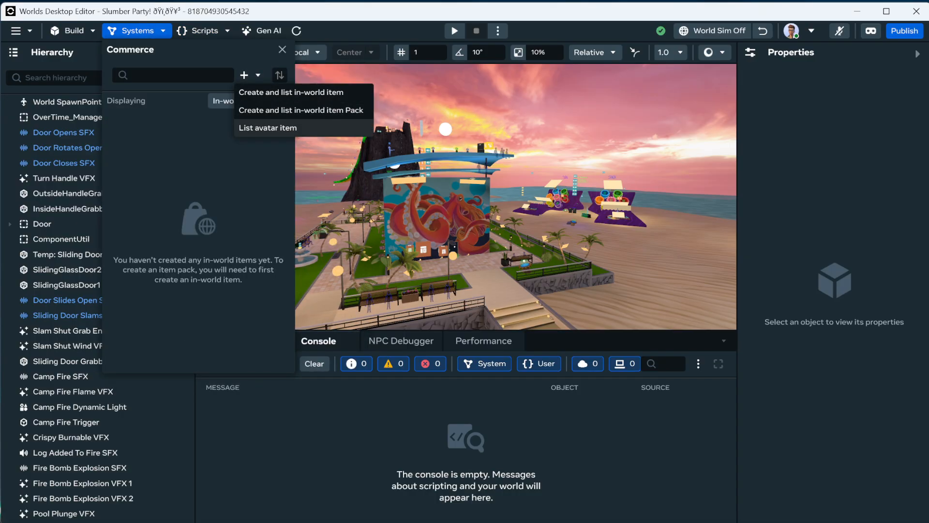
pyautogui.click(268, 128)
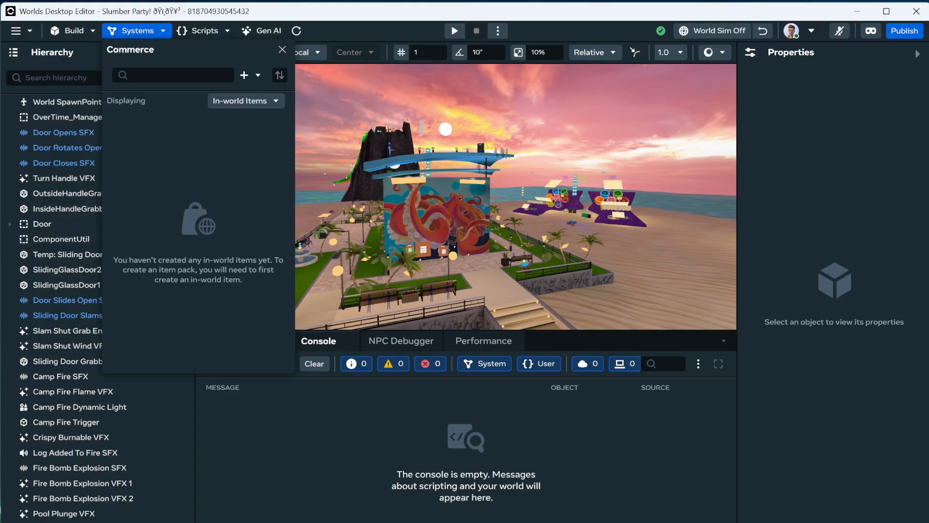
pyautogui.click(247, 101)
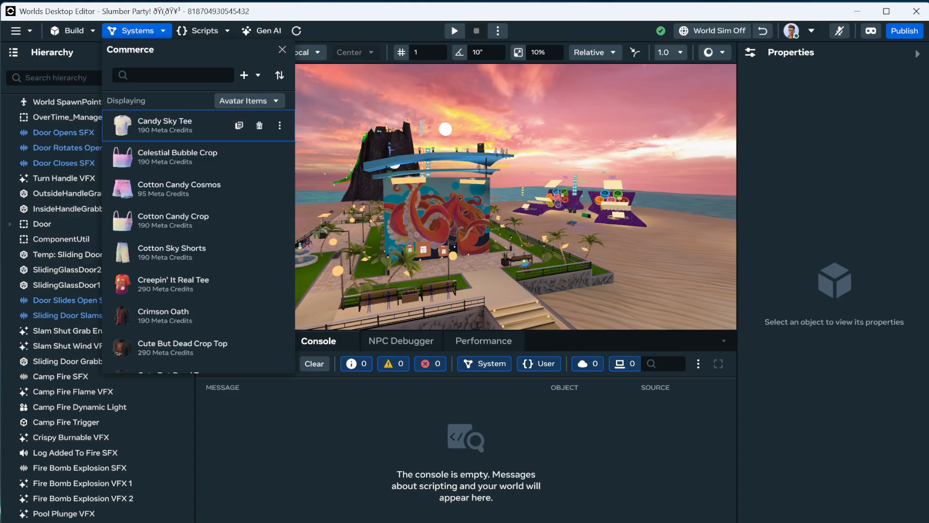
pyautogui.moveTo(239, 125)
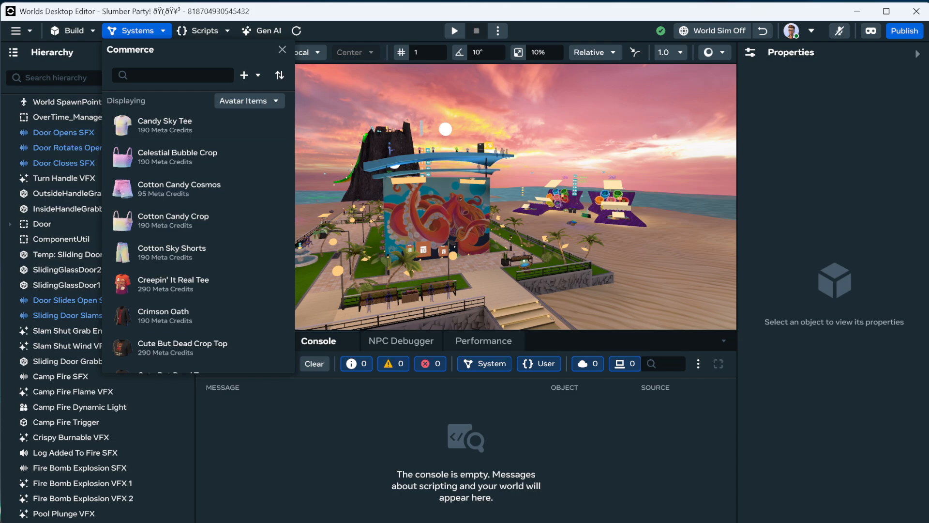
# Step: Select the Ice Cream Outfit Trigger and show its clothing-trigger script with outfitID 005 and equip/unequip effects
pyautogui.click(283, 49)
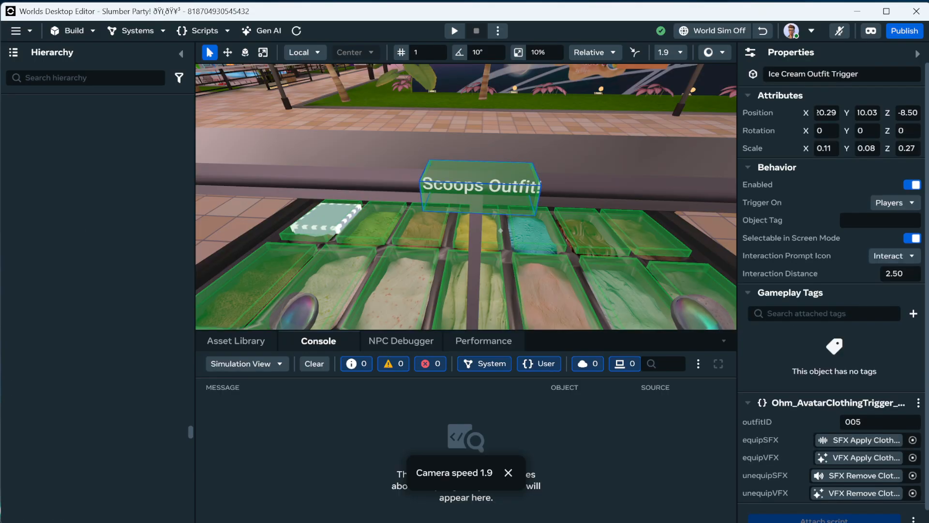
pyautogui.click(77, 102)
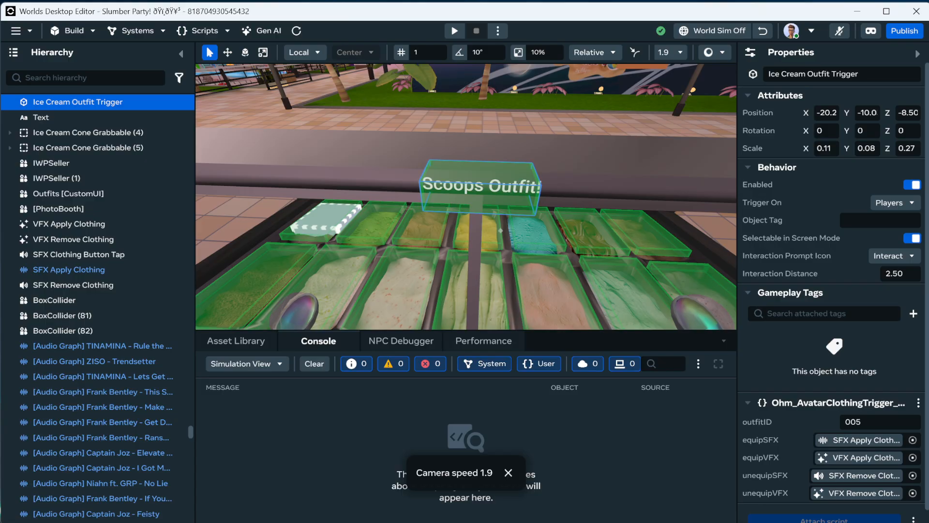
pyautogui.click(509, 472)
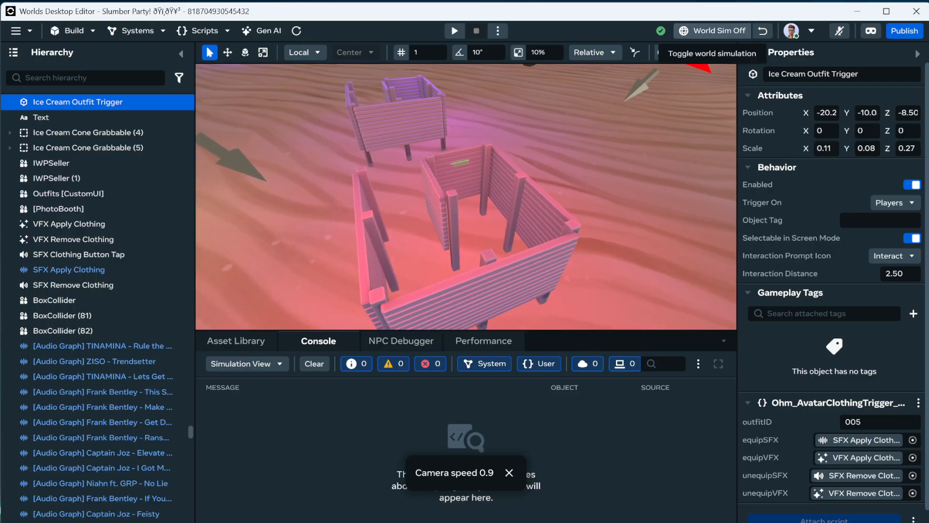
# Step: Turn World Sim on and preview the world from the spot beside the Laid Back Vibes Outfit trigger
pyautogui.click(713, 30)
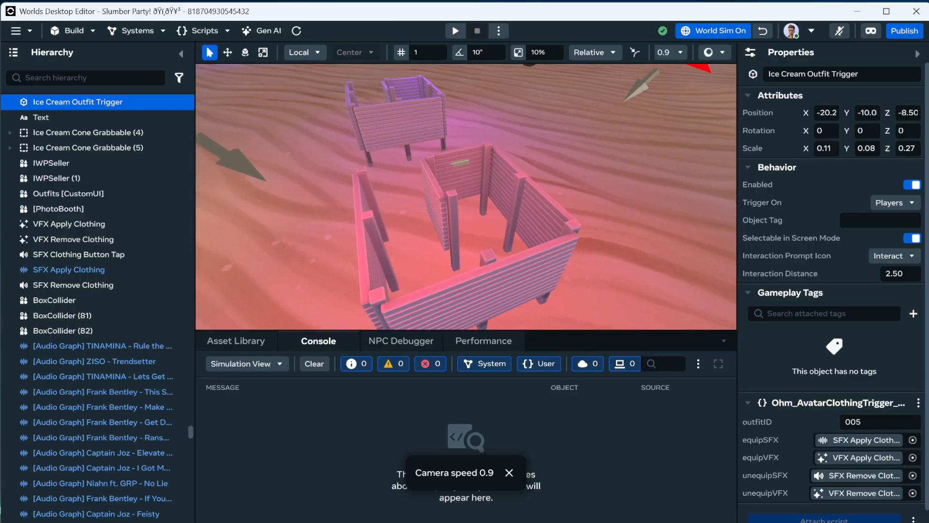
pyautogui.click(455, 30)
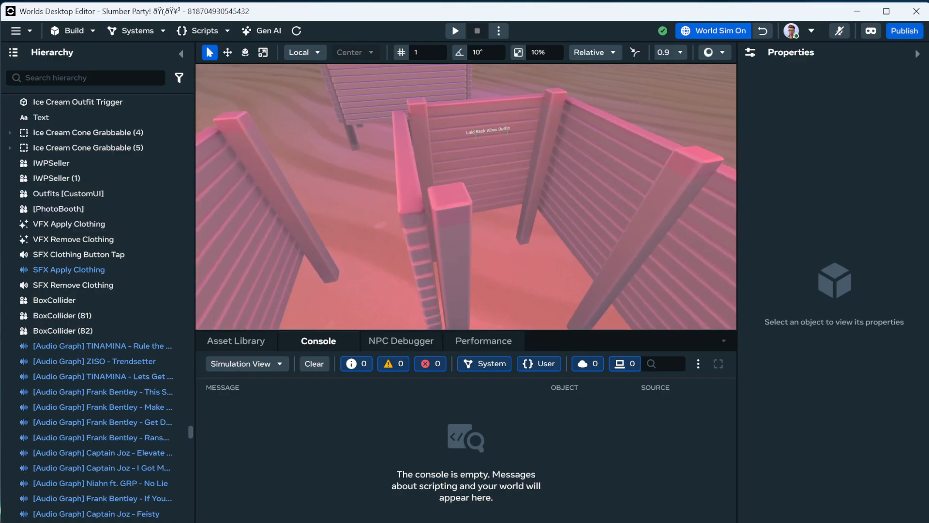
pyautogui.rightClick(465, 150)
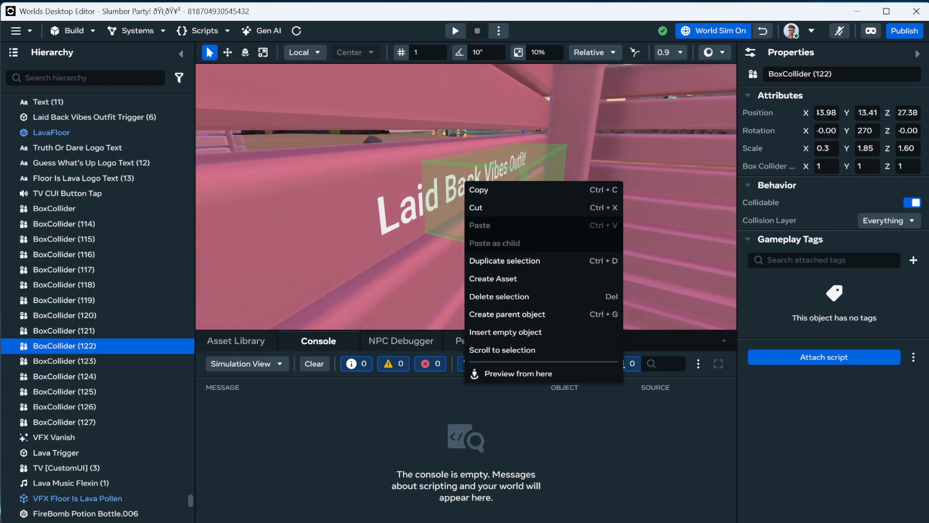
pyautogui.click(94, 117)
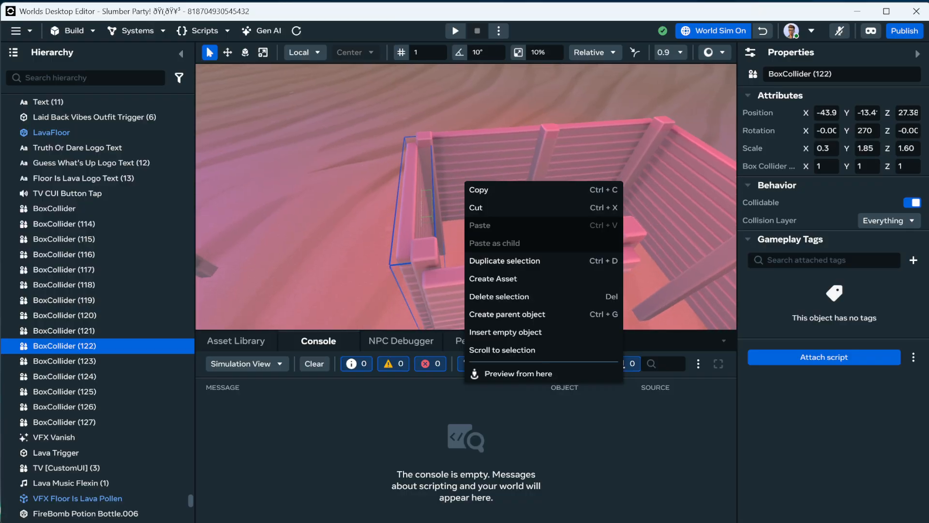
pyautogui.click(245, 52)
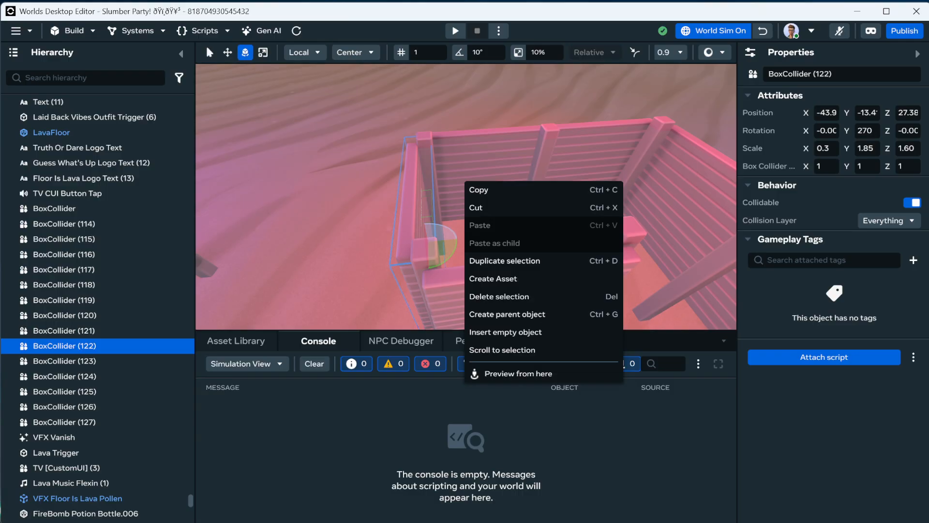
pyautogui.click(262, 52)
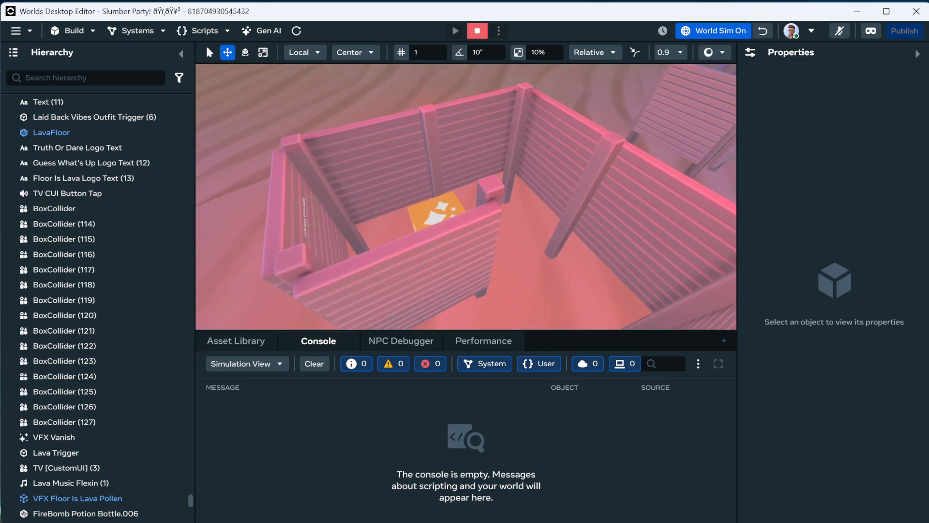
# Step: Stop the preview and switch World Sim back off, leaving the beach booths in view
pyautogui.click(456, 30)
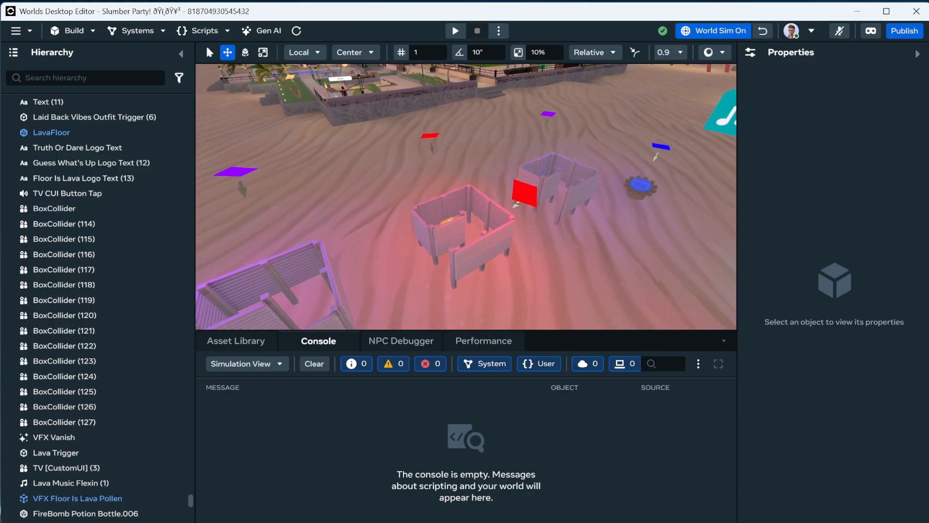
pyautogui.click(455, 30)
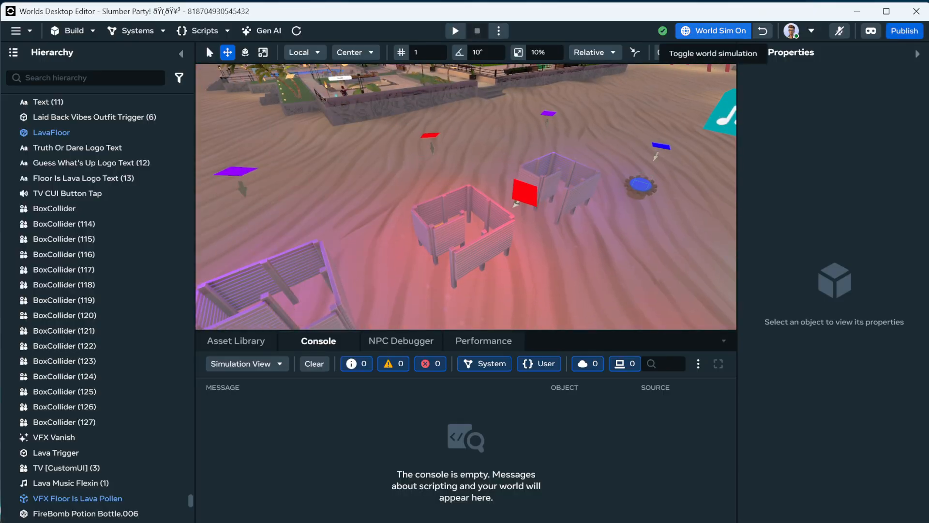
pyautogui.click(713, 30)
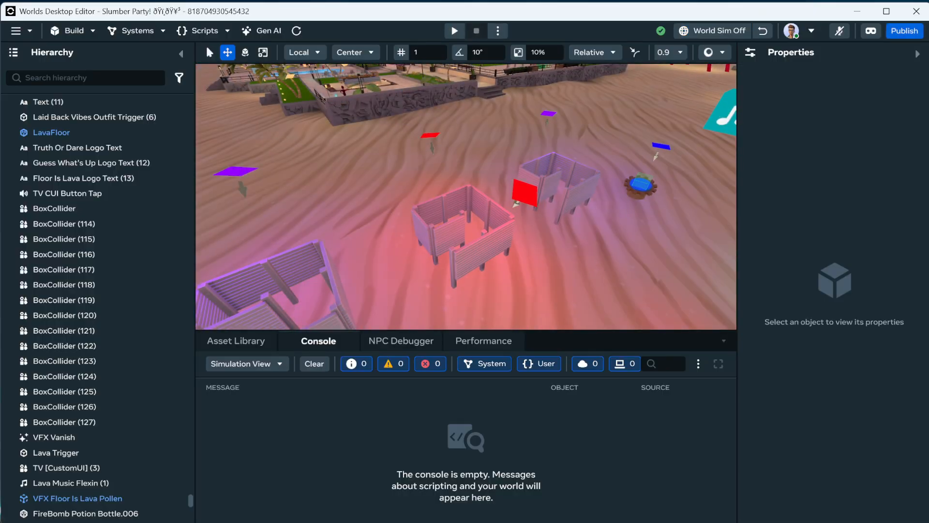